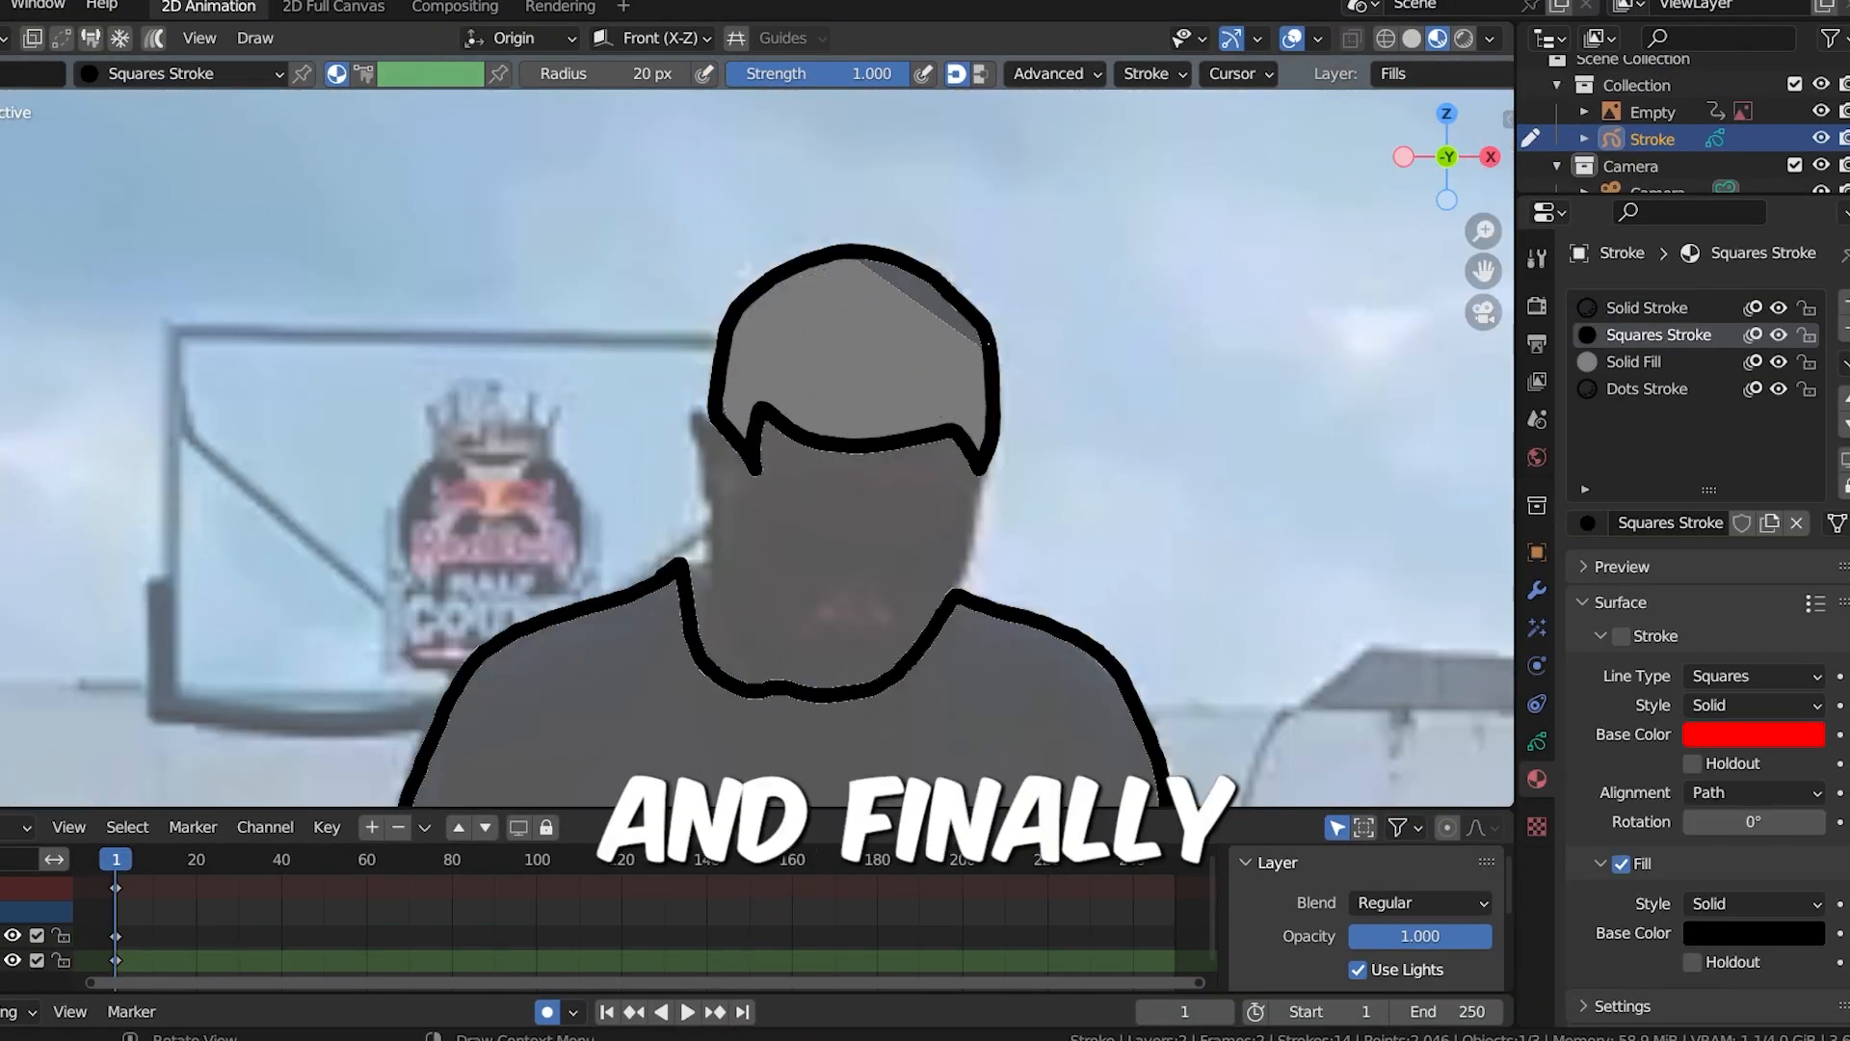
- Close the rotoscope preview to return to a fresh default scene with cube, camera and light
{"action": "left_click", "coordinate": [376, 15]}
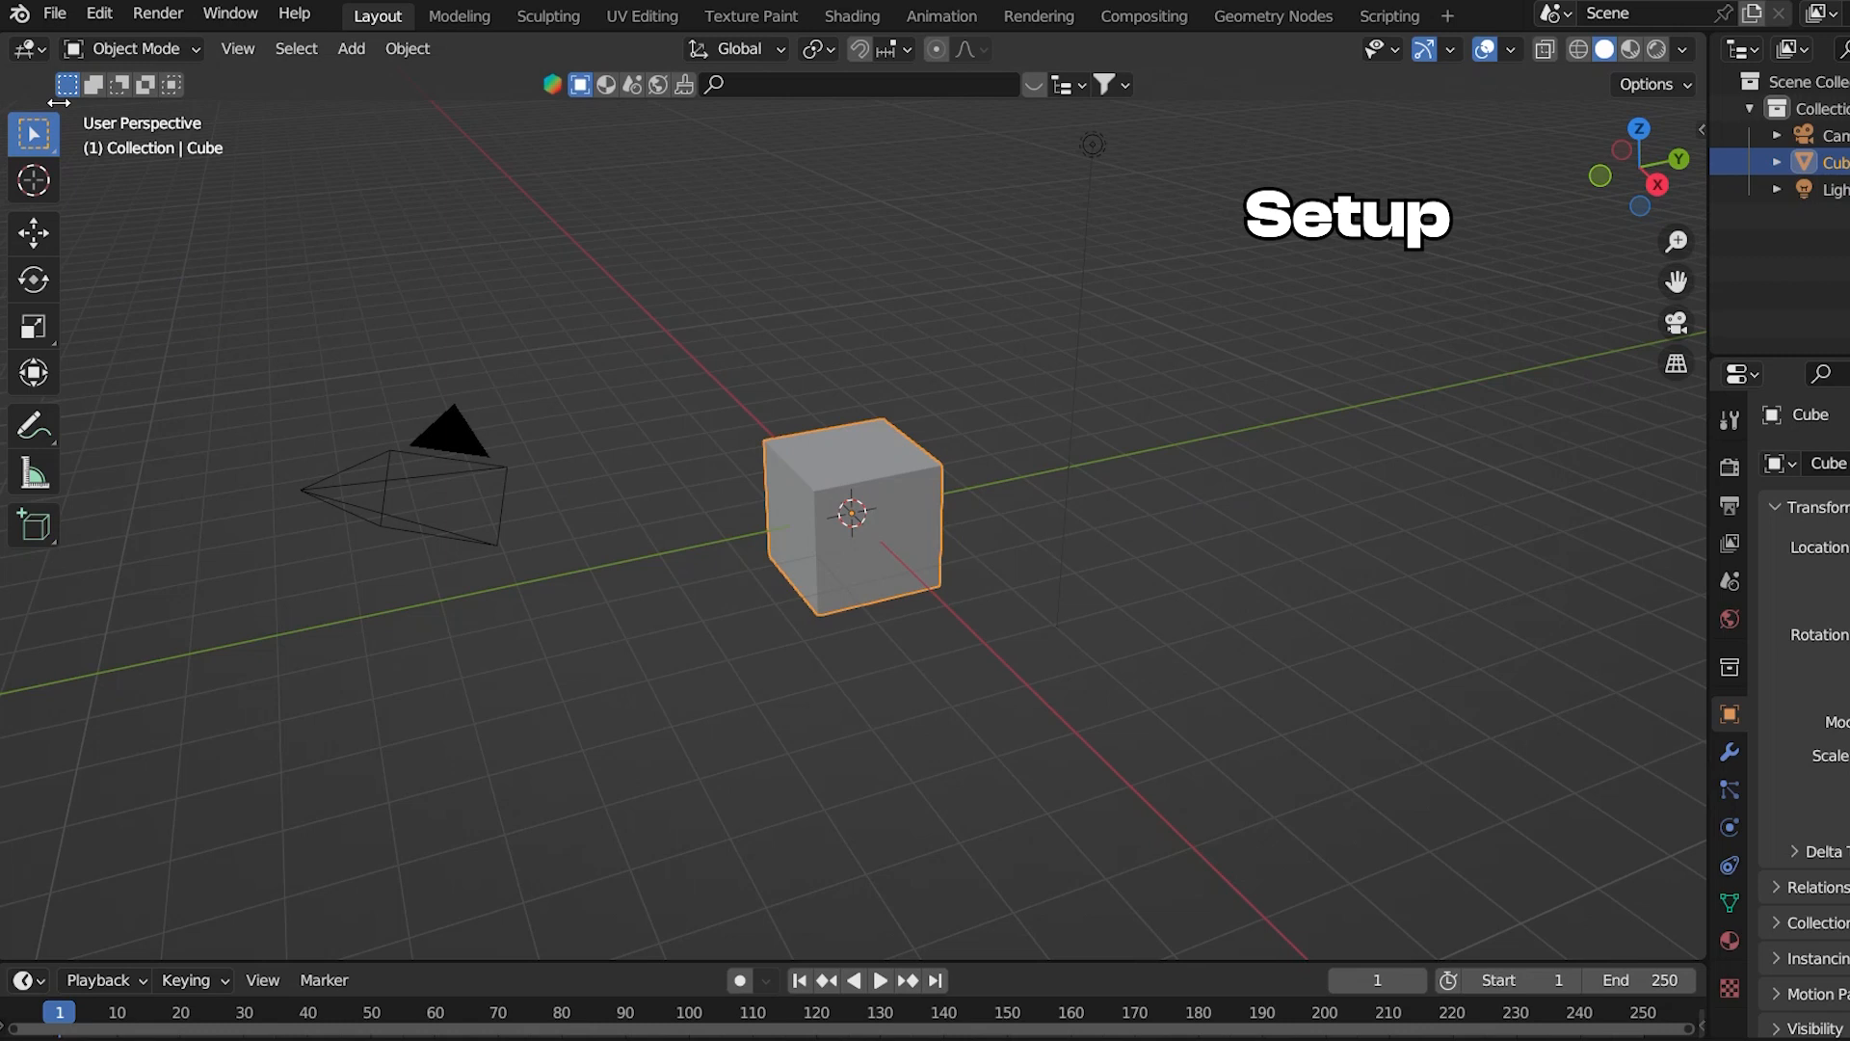
- Start a new 2D Animation project and set the output resolution to 1080 by 1920 portrait
{"action": "left_click", "coordinate": [54, 14]}
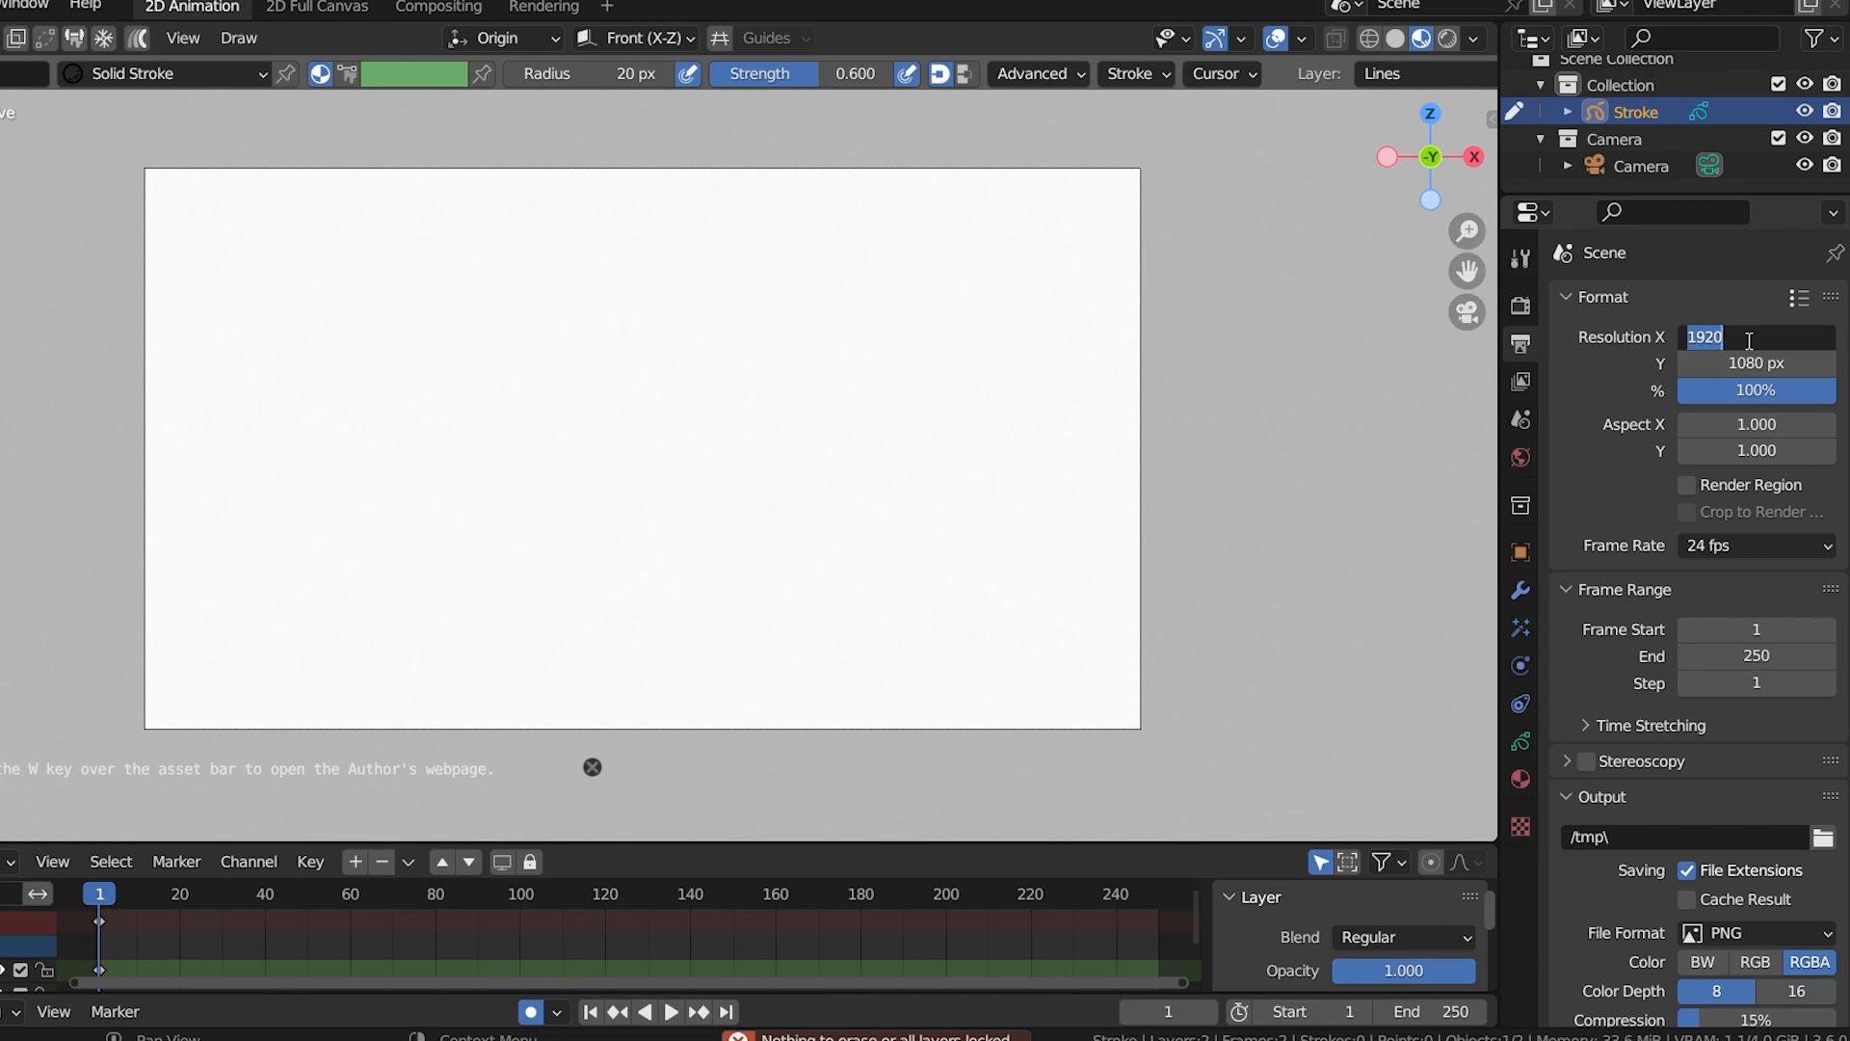
{"action": "type", "text": "108"}
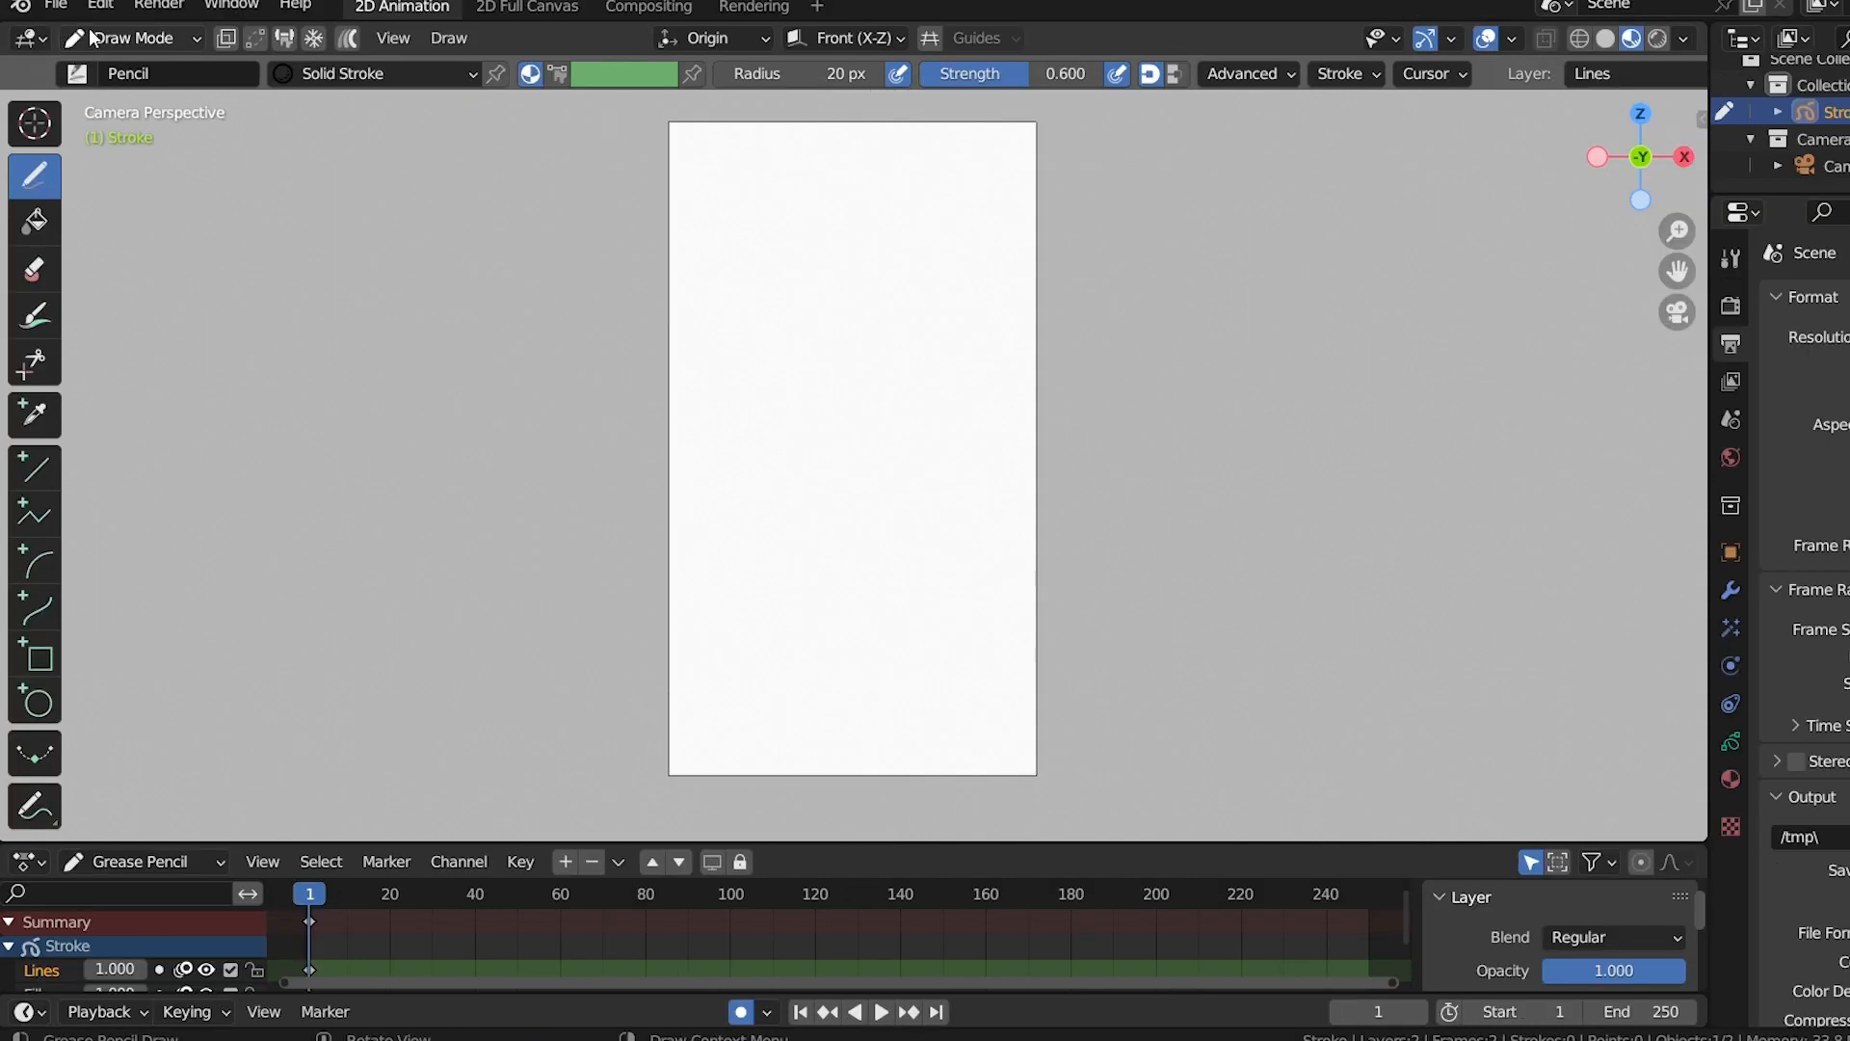
- Add the footballer mp4 as a reference image playing 2000 frames with opacity enabled
{"action": "left_click", "coordinate": [129, 38]}
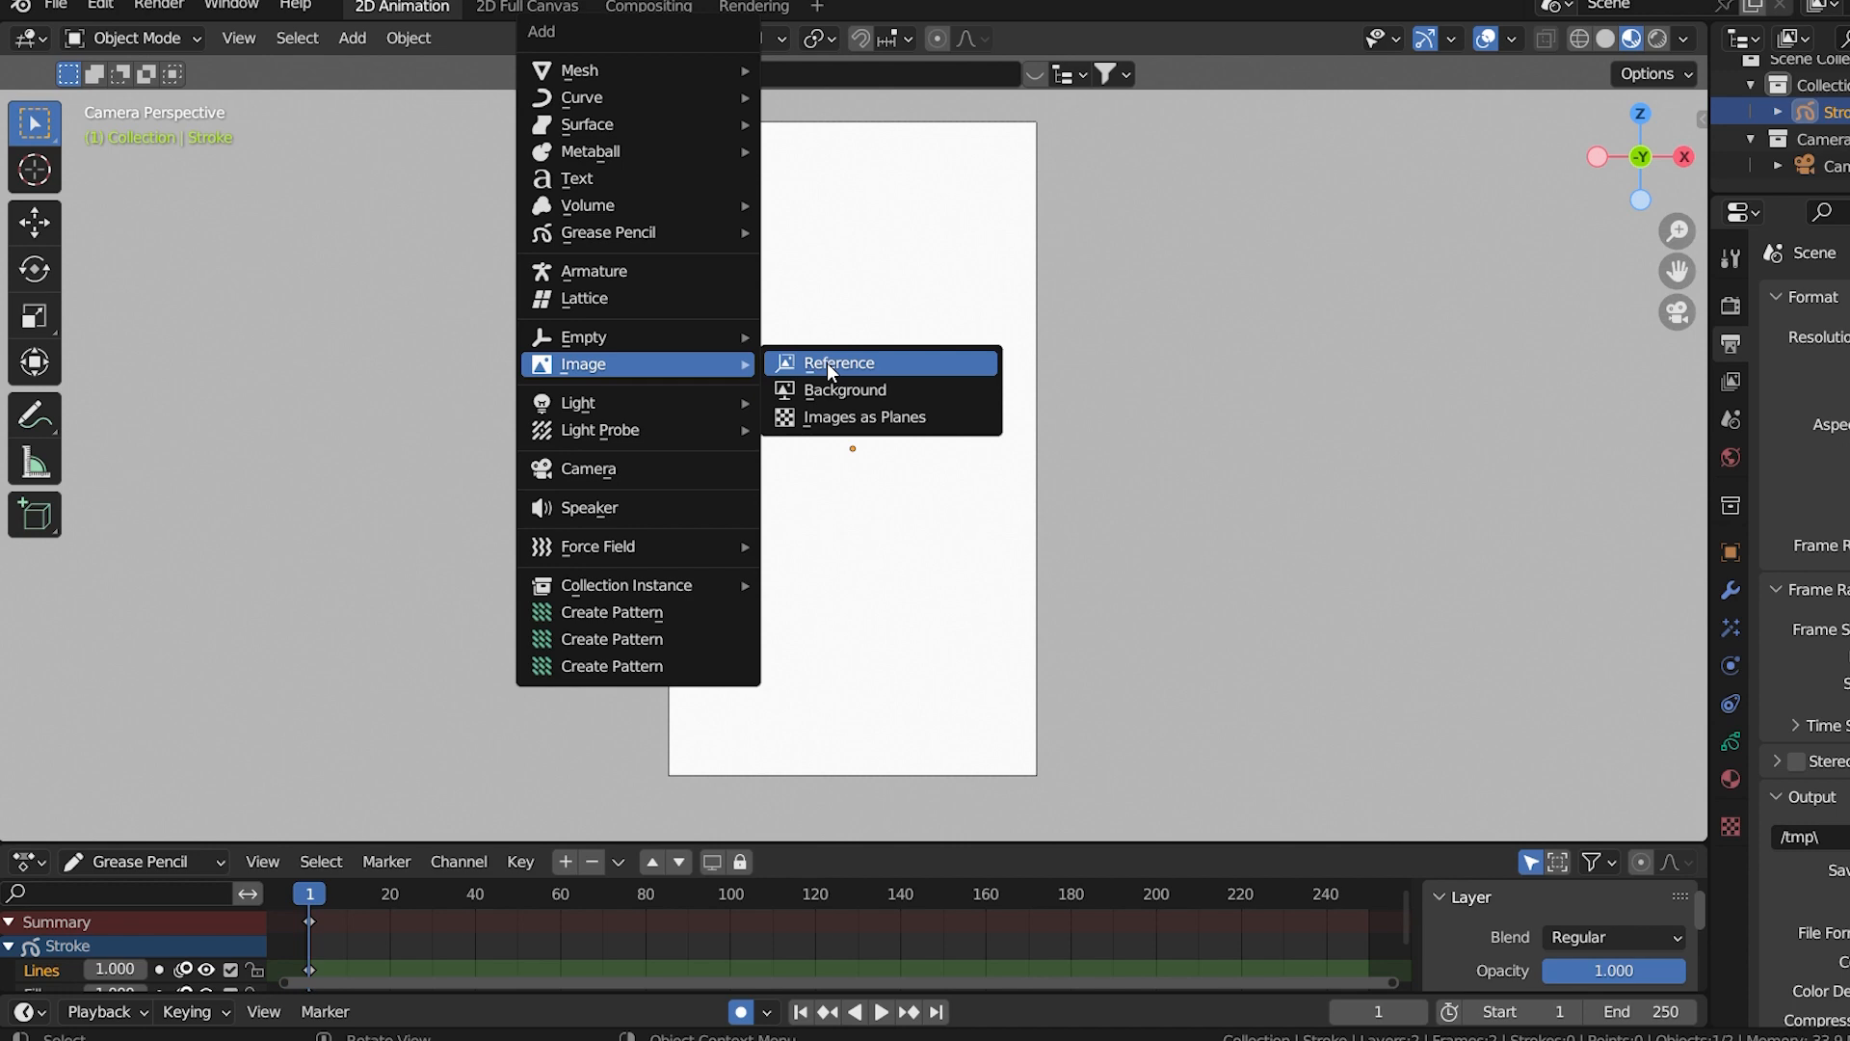
{"action": "left_click", "coordinate": [838, 362]}
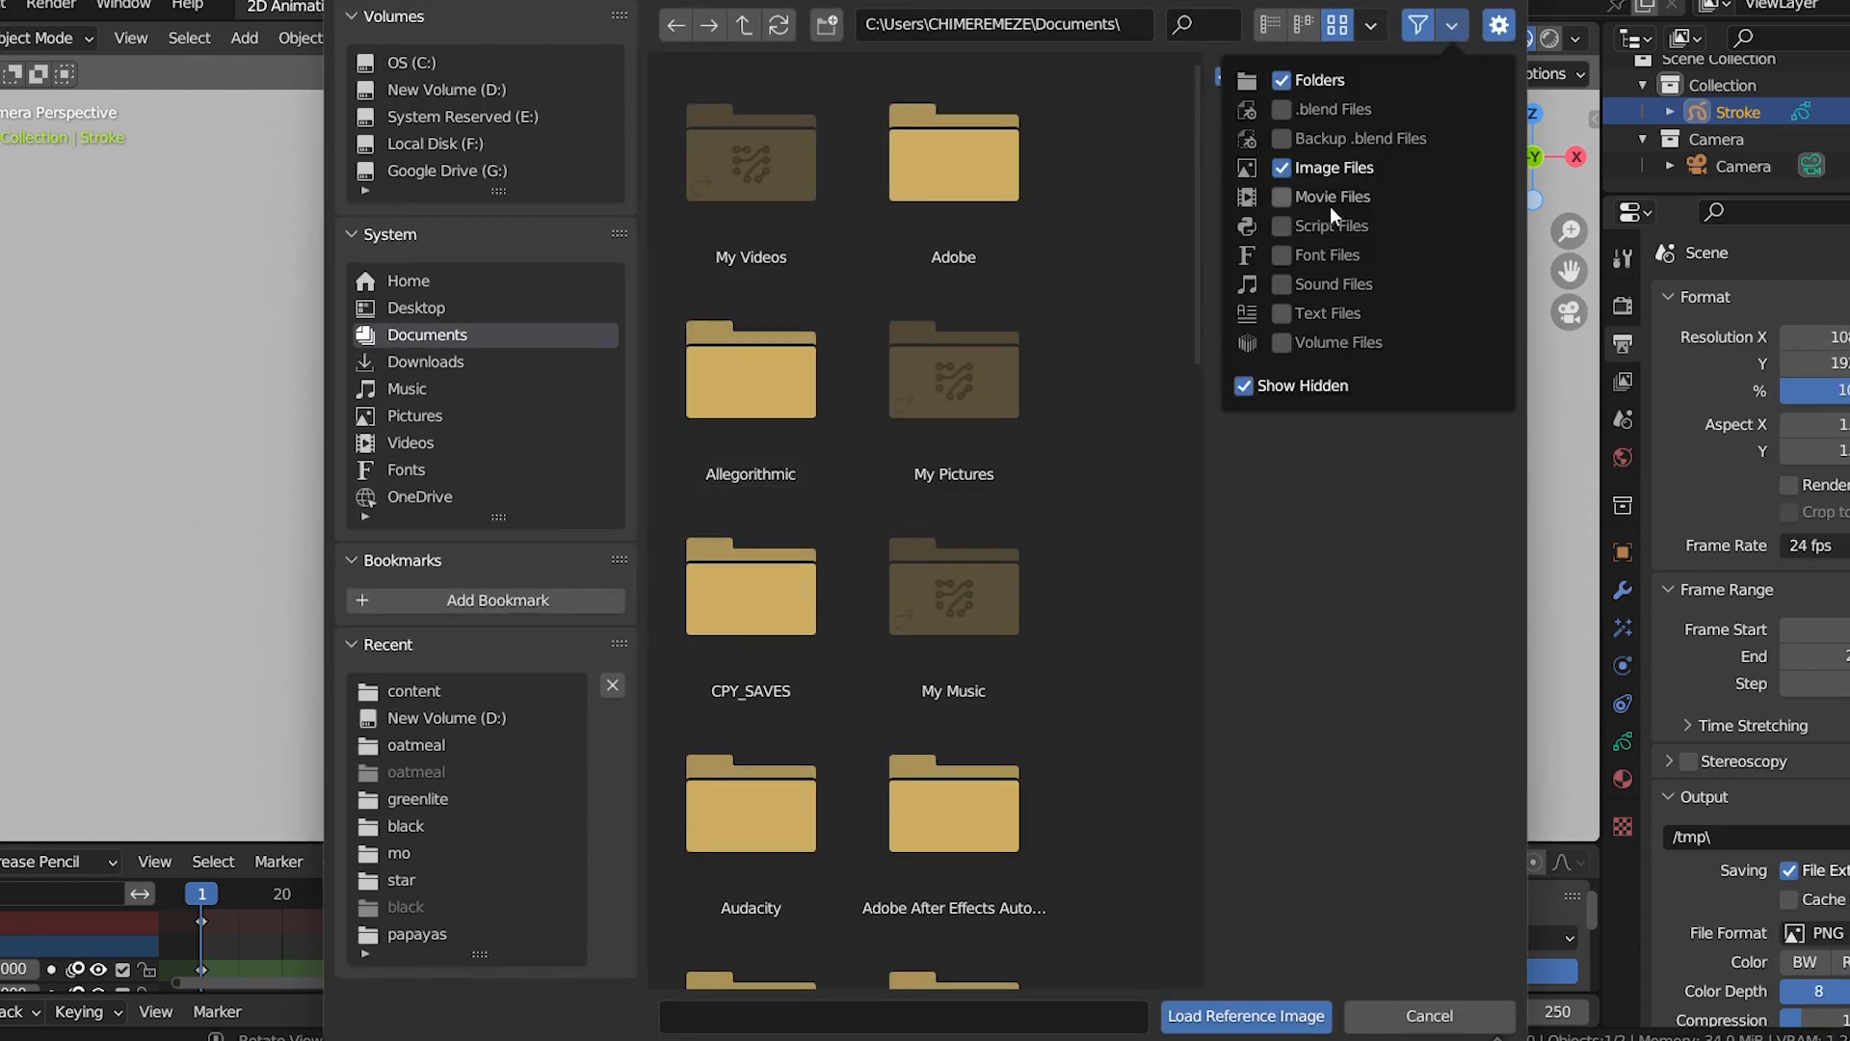
{"action": "left_click", "coordinate": [1243, 1015]}
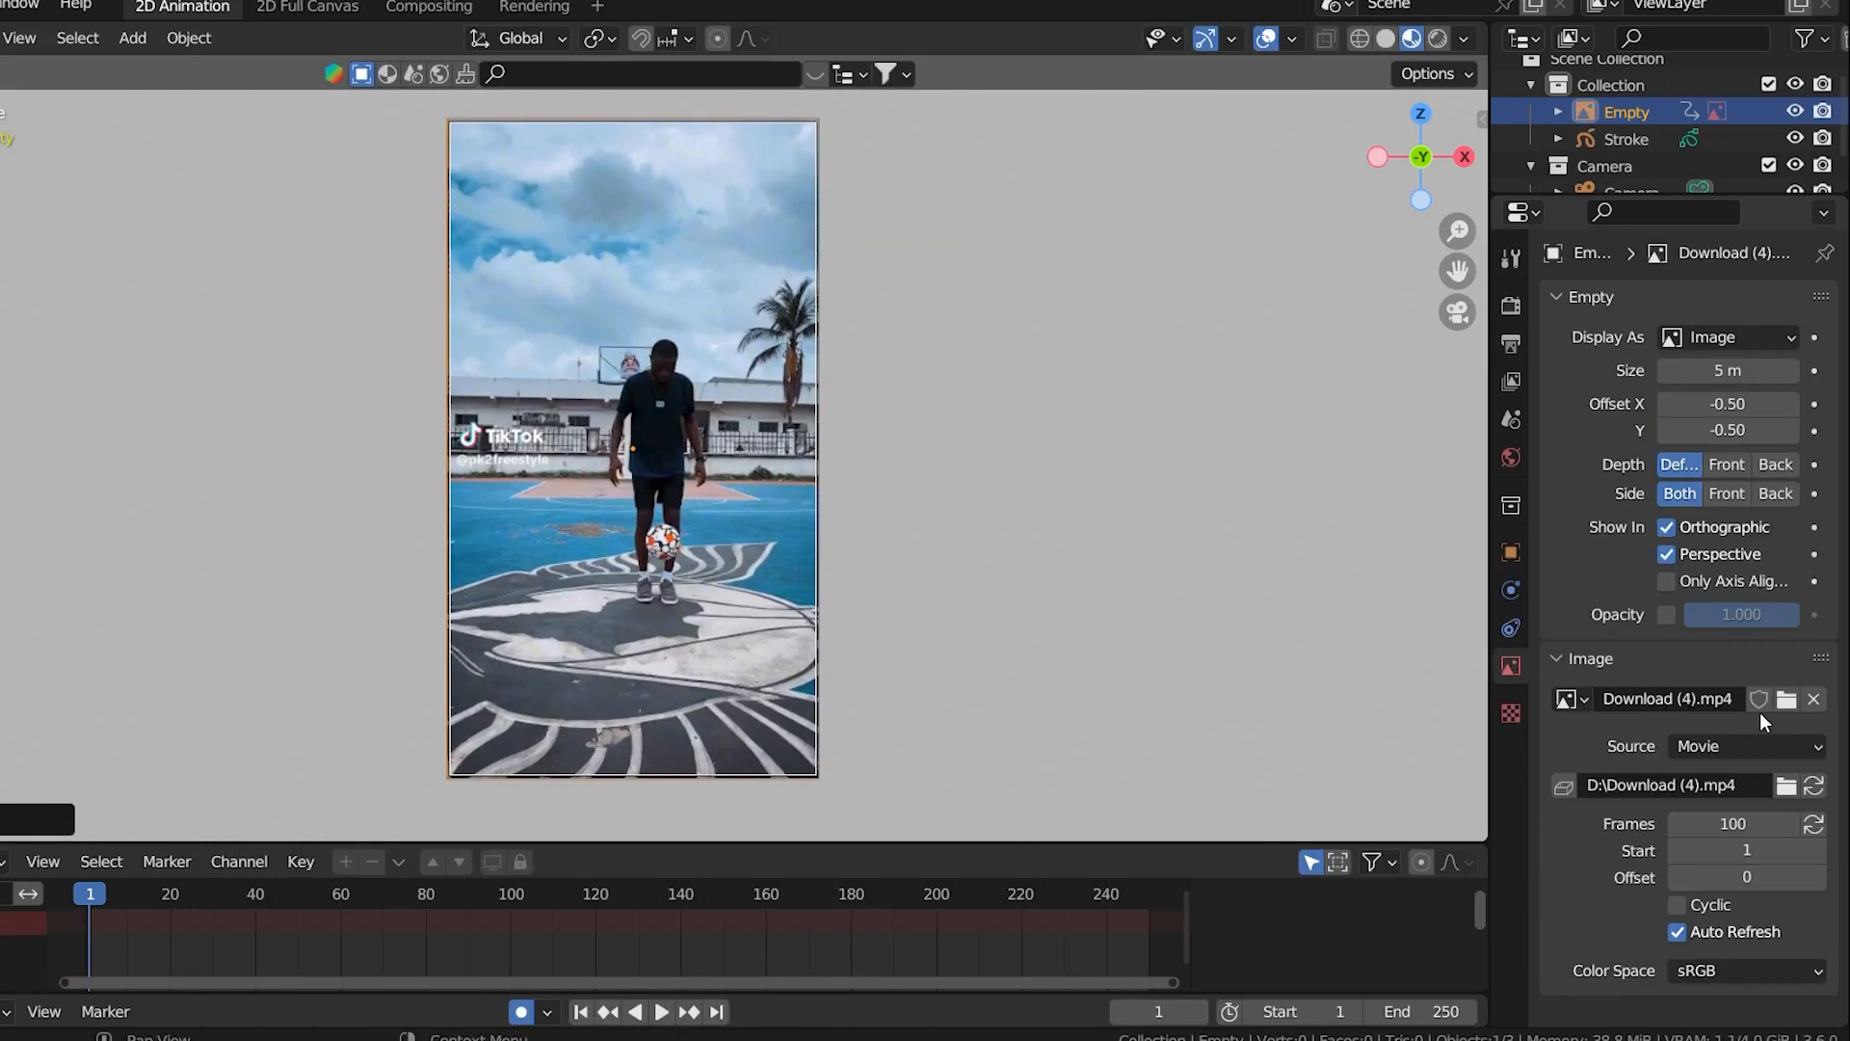
{"action": "left_click", "coordinate": [1735, 823]}
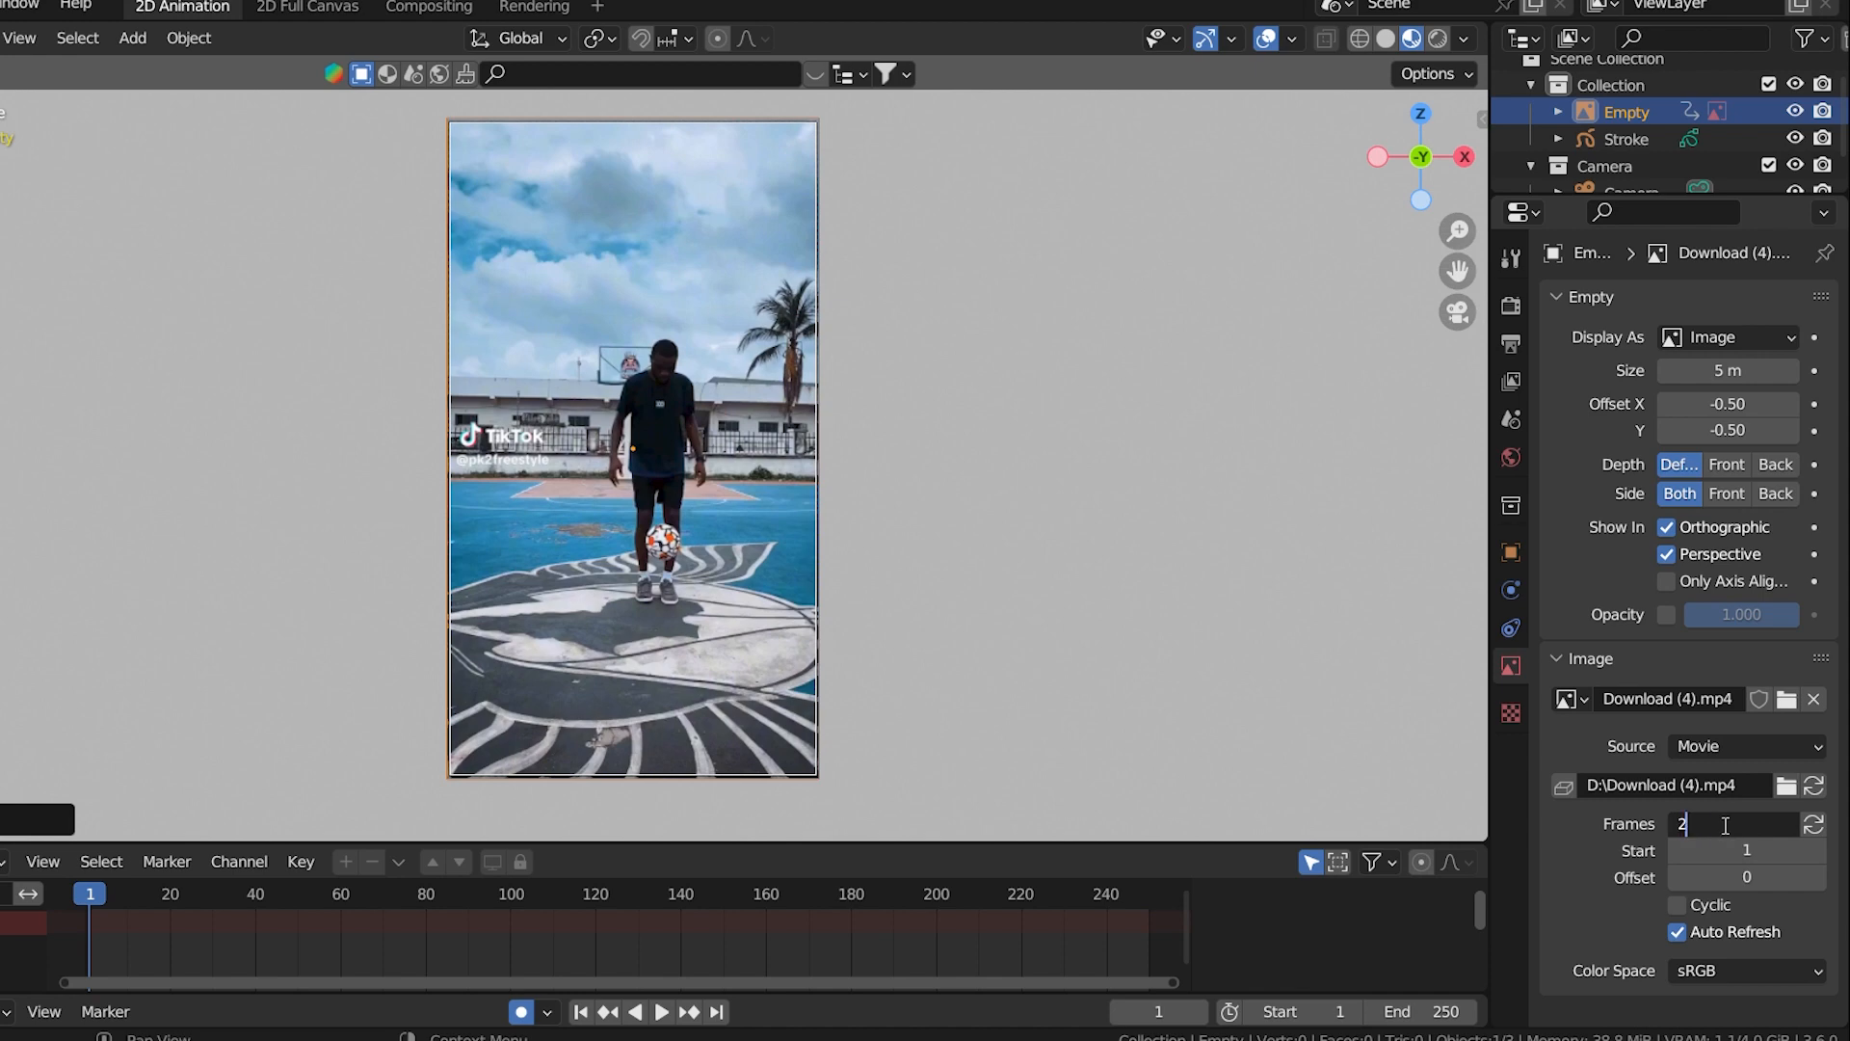
{"action": "left_click", "coordinate": [1741, 612]}
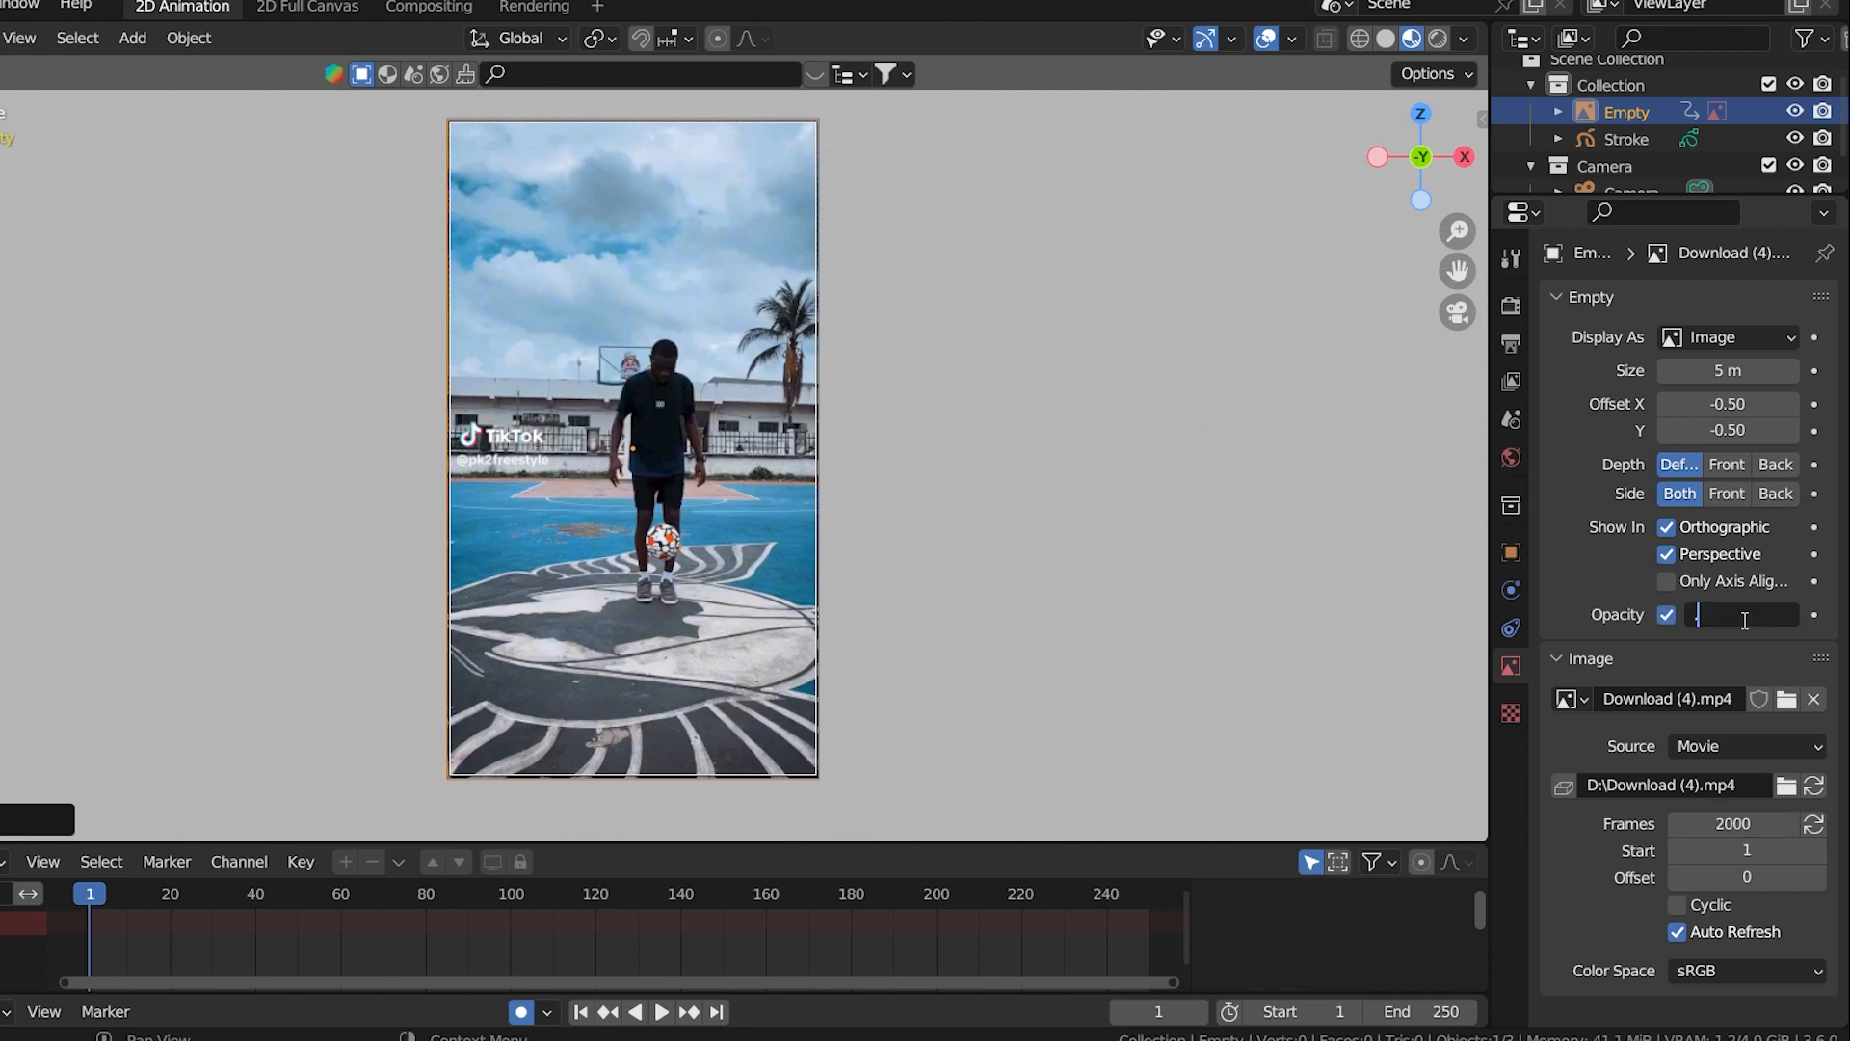
{"action": "left_click", "coordinate": [133, 39]}
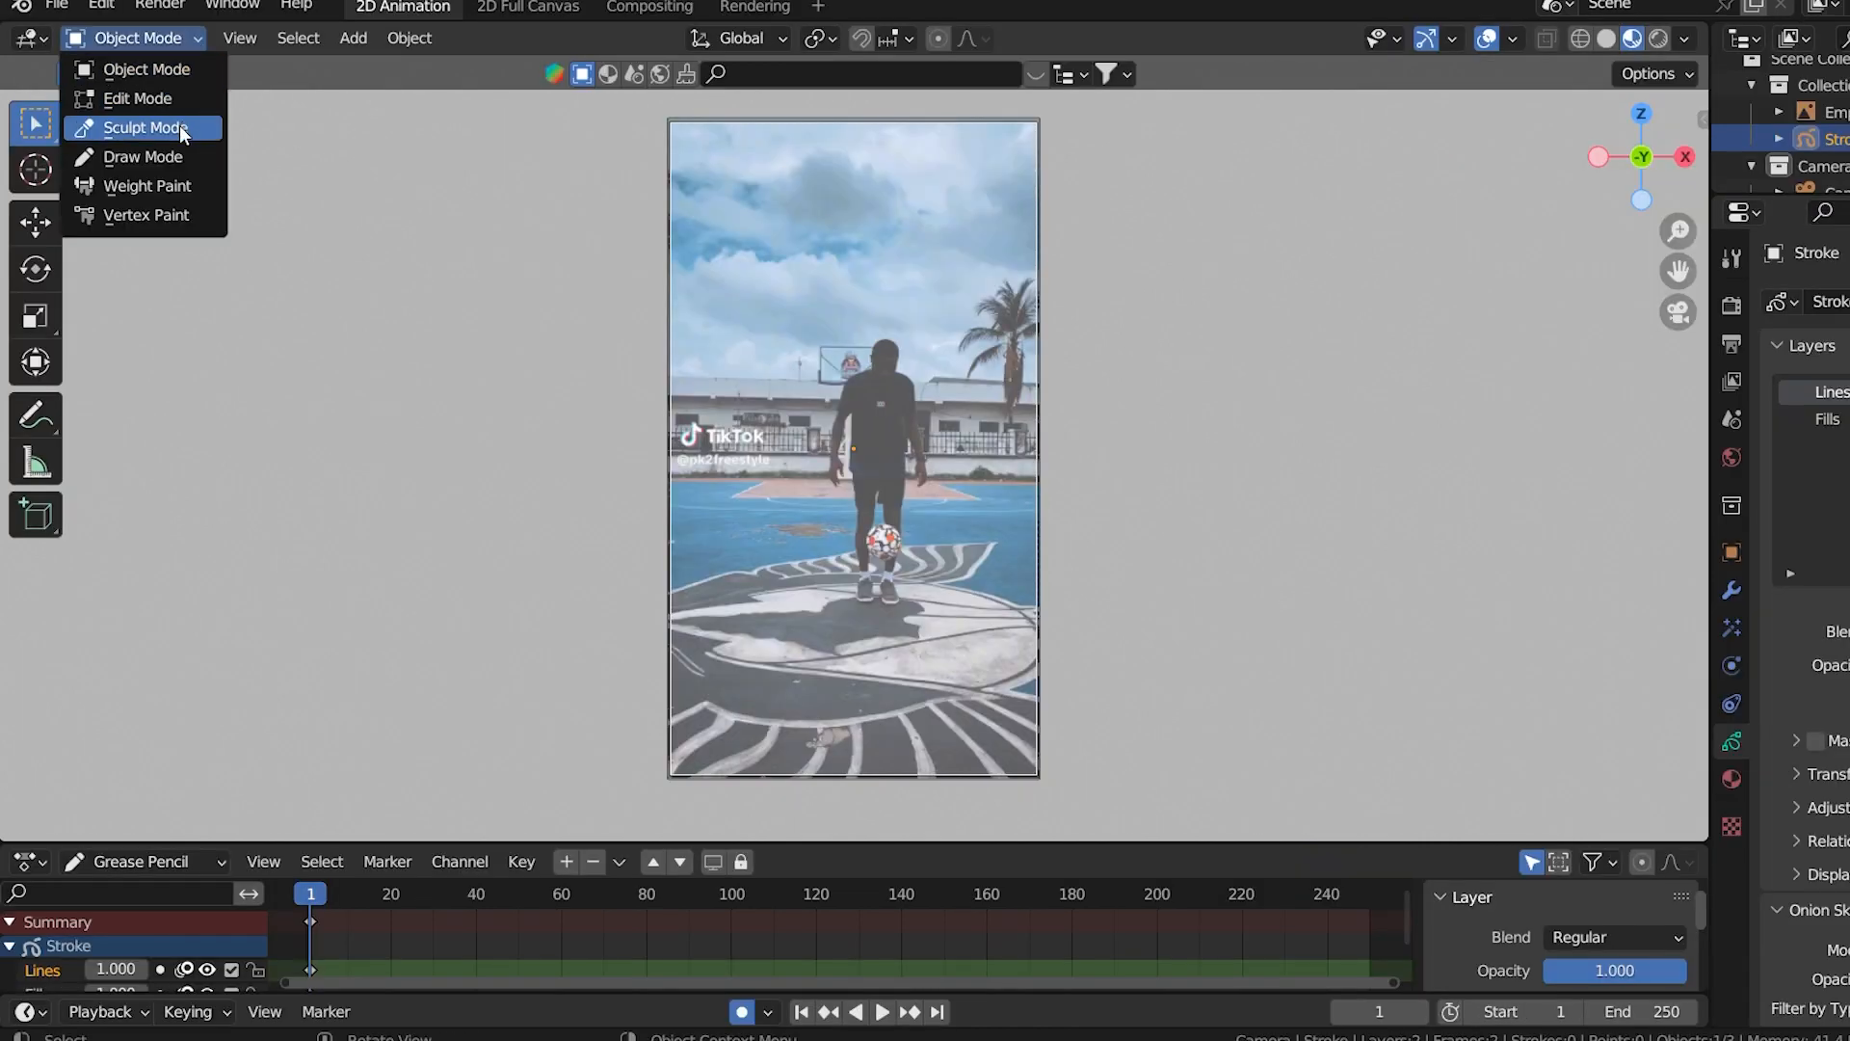
- Return to Draw Mode on the Stroke object with the Fills layer active and its materials shown
{"action": "left_click", "coordinate": [142, 156]}
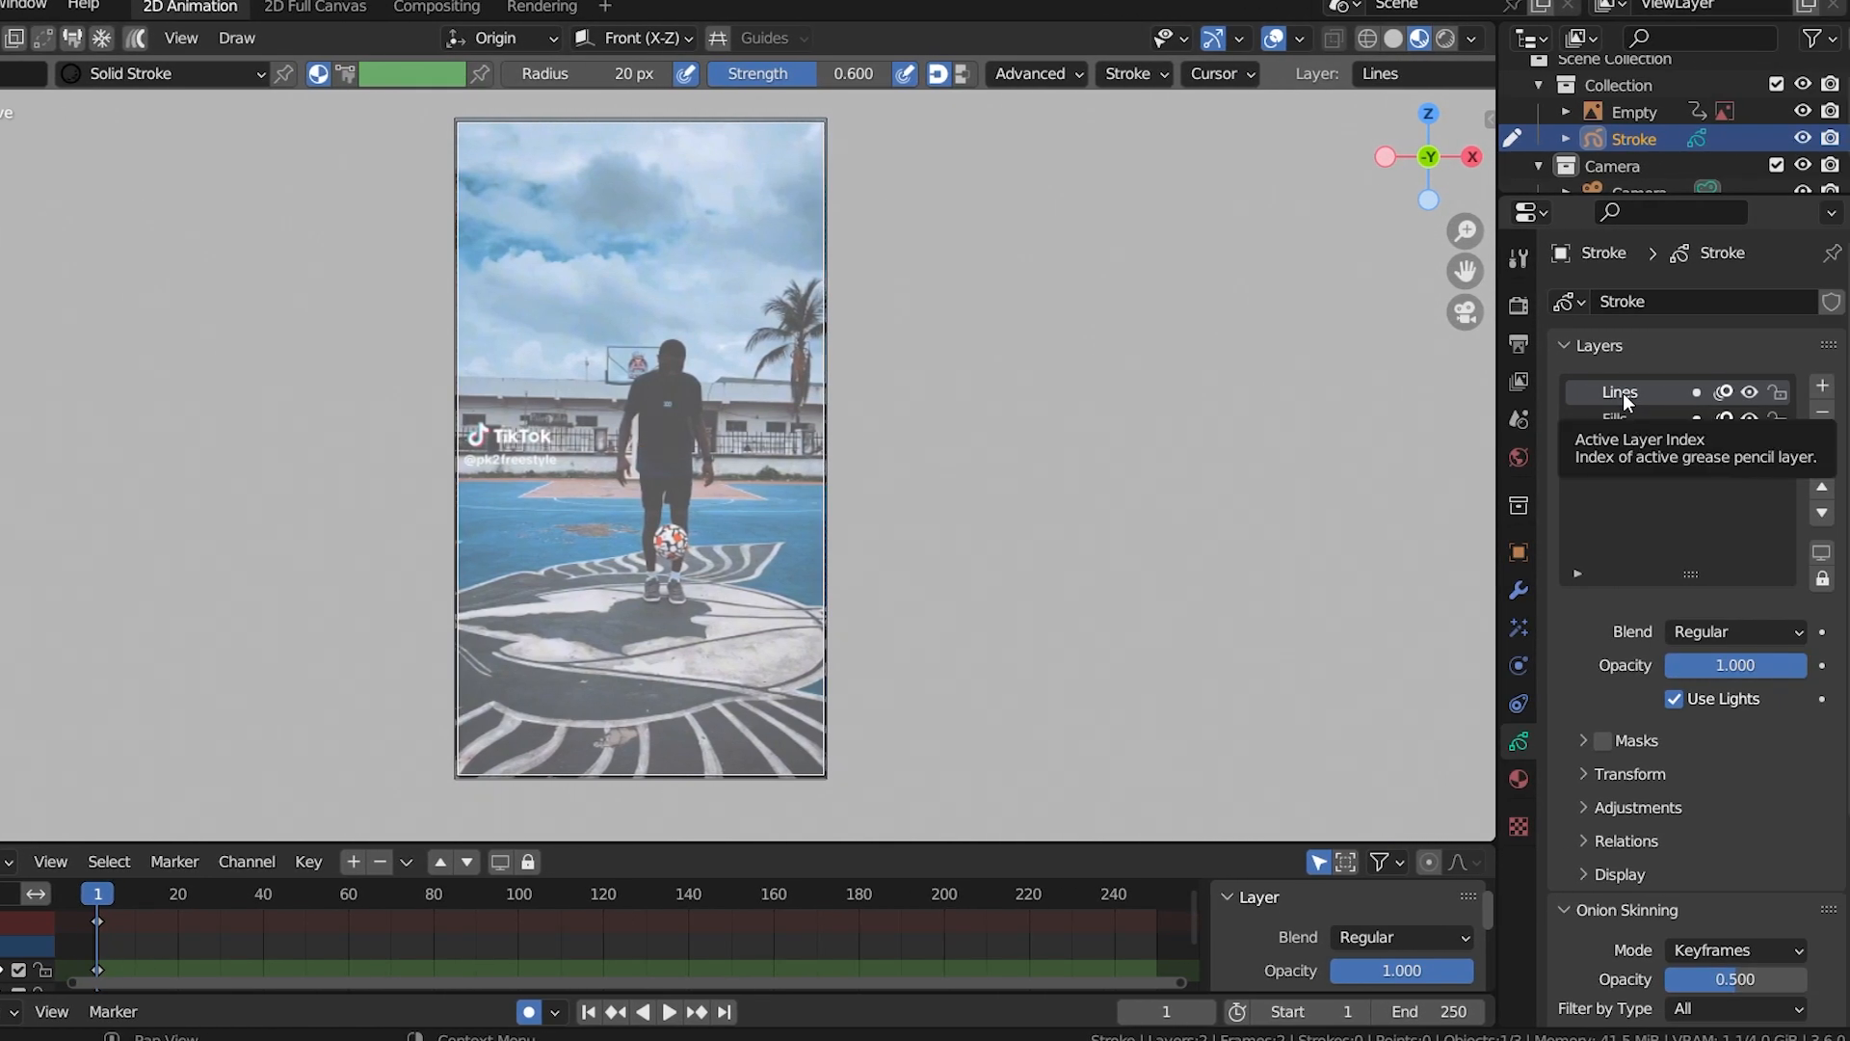
{"action": "left_click", "coordinate": [1615, 418]}
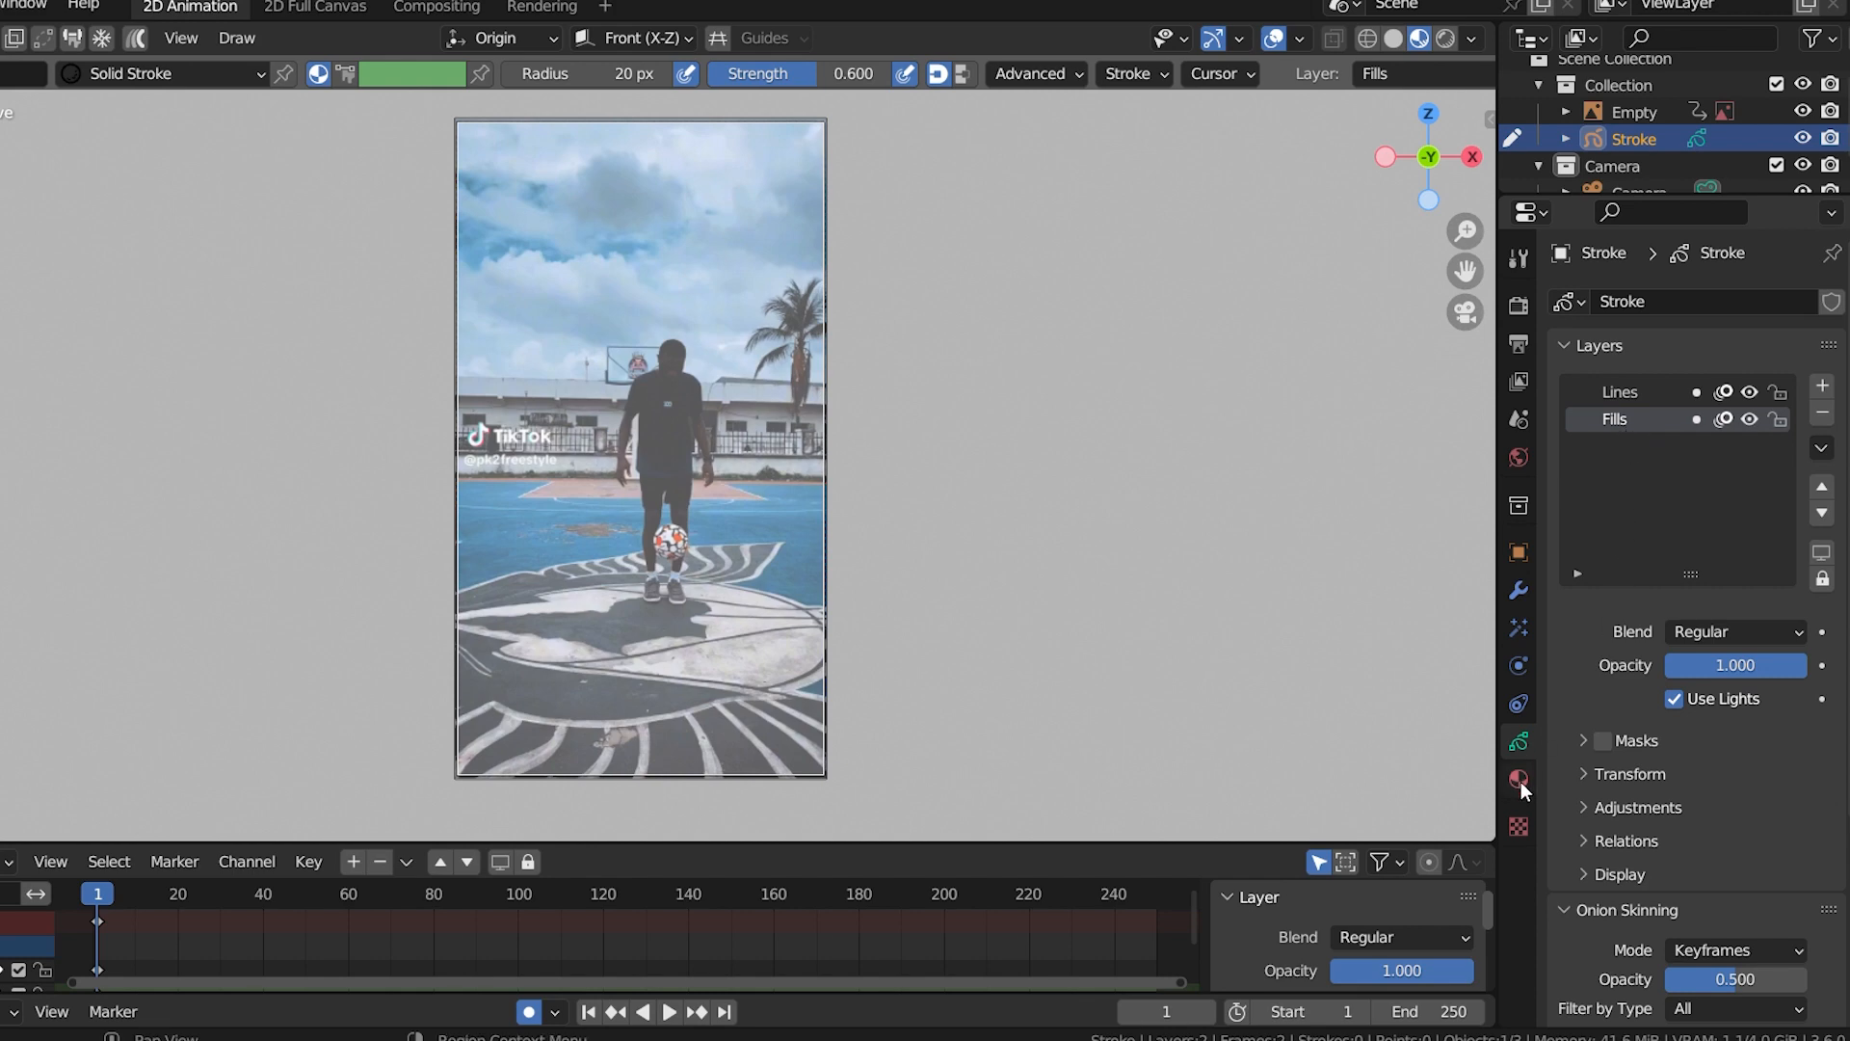
{"action": "left_click", "coordinate": [1519, 779]}
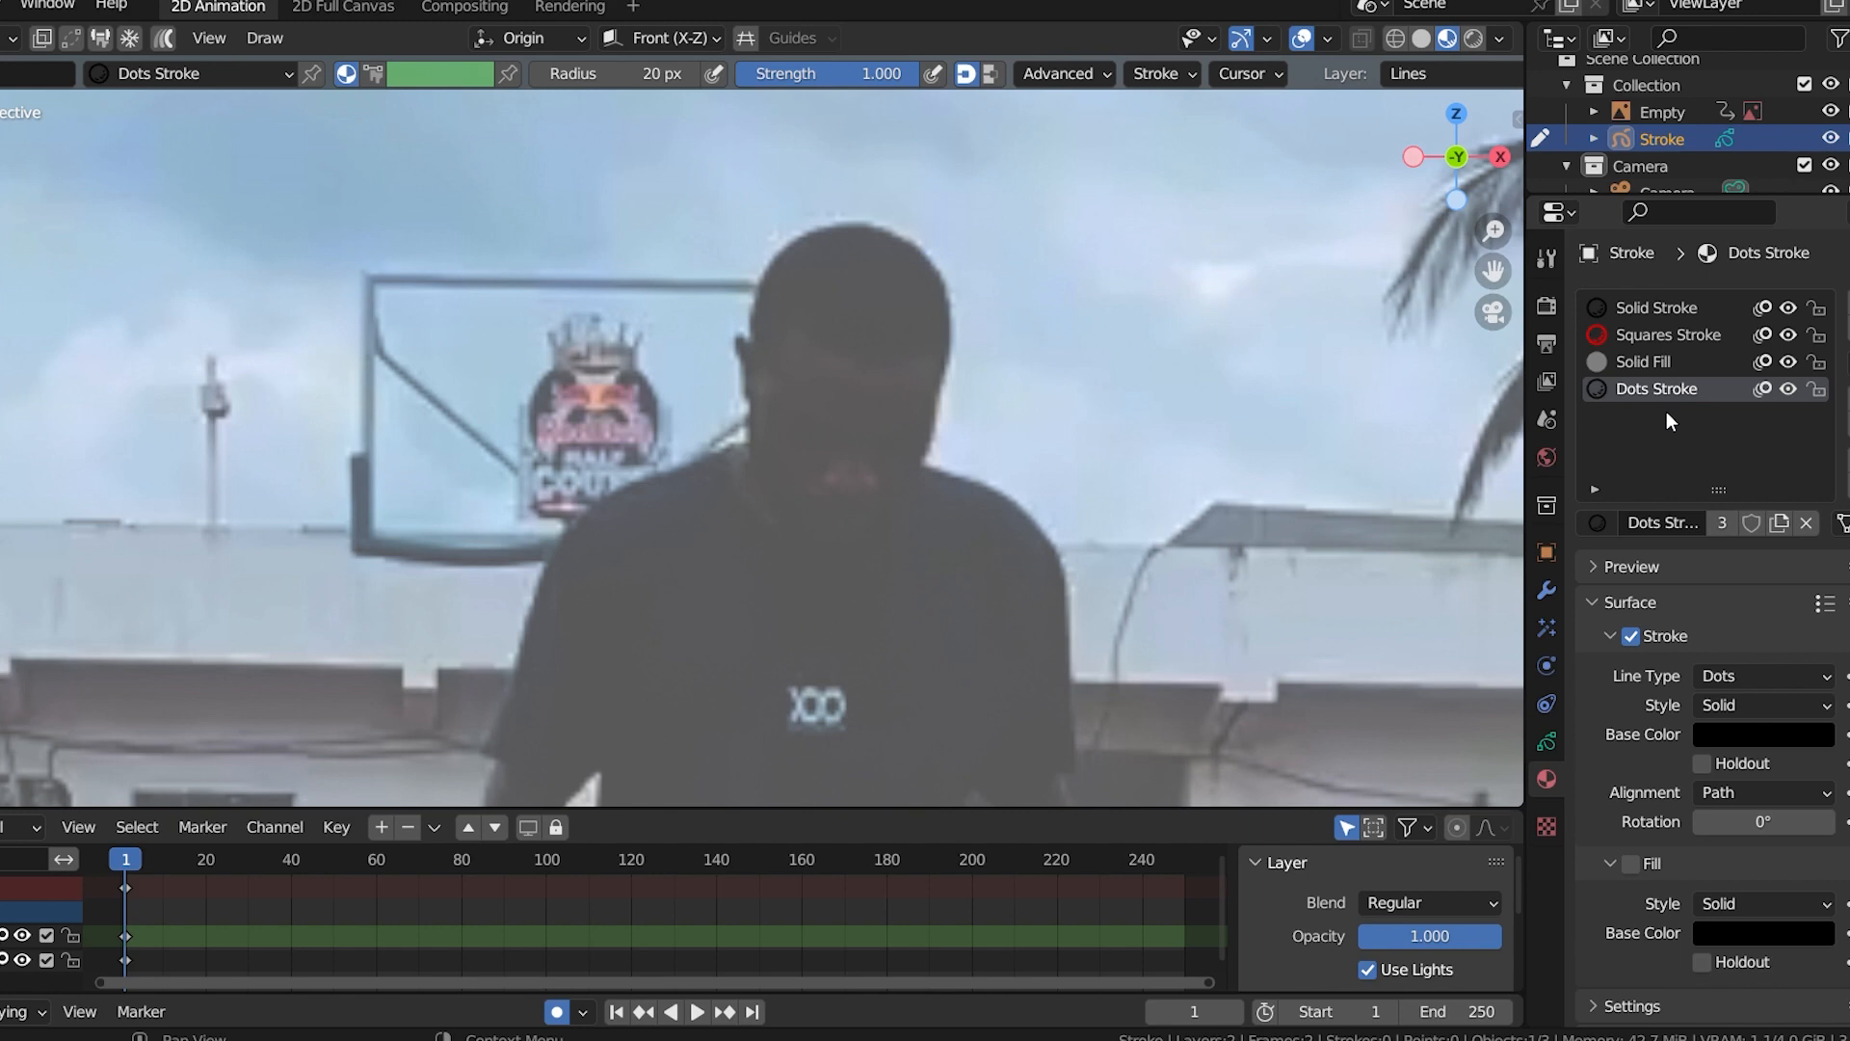
- Outline the footballer with a stroke material, then switch material and fill his body grey
{"action": "left_click", "coordinate": [1660, 307]}
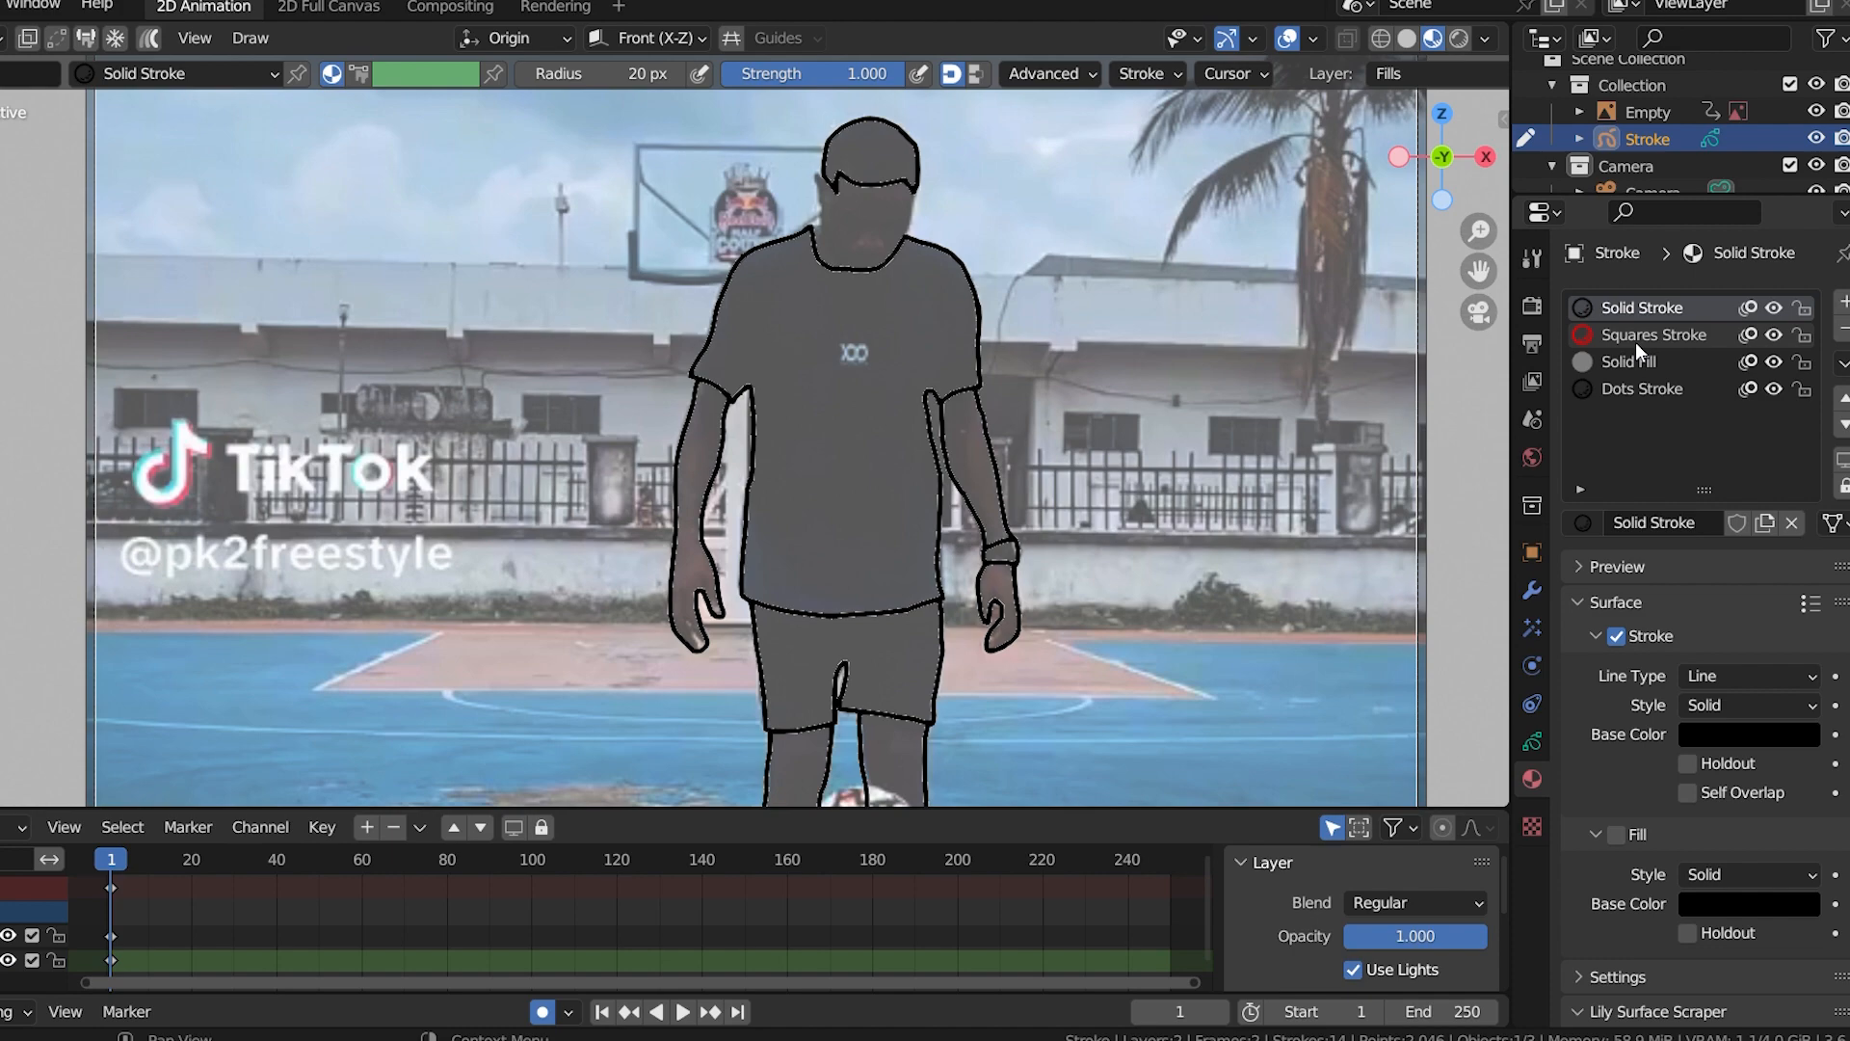
{"action": "left_click", "coordinate": [1651, 336]}
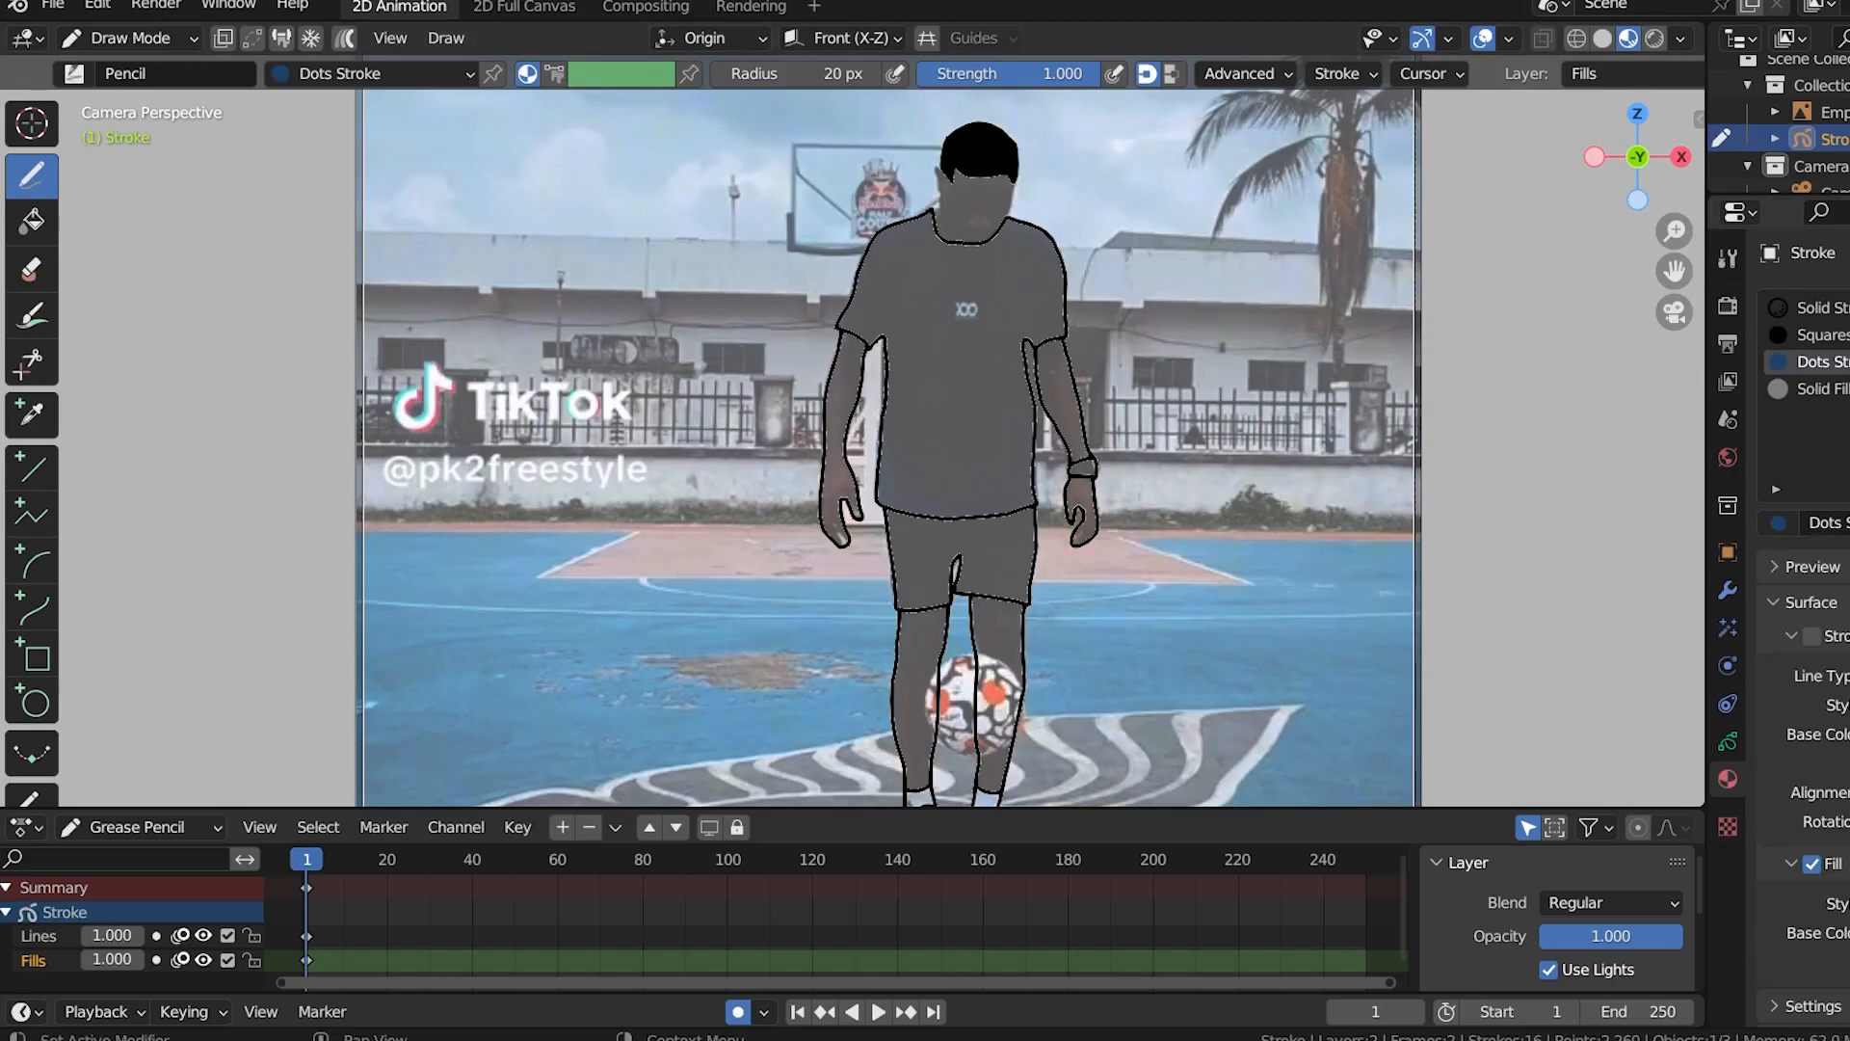
- Use the Fill tool to colour the shirt blue, shorts black and shoes grey
{"action": "left_click", "coordinate": [32, 223]}
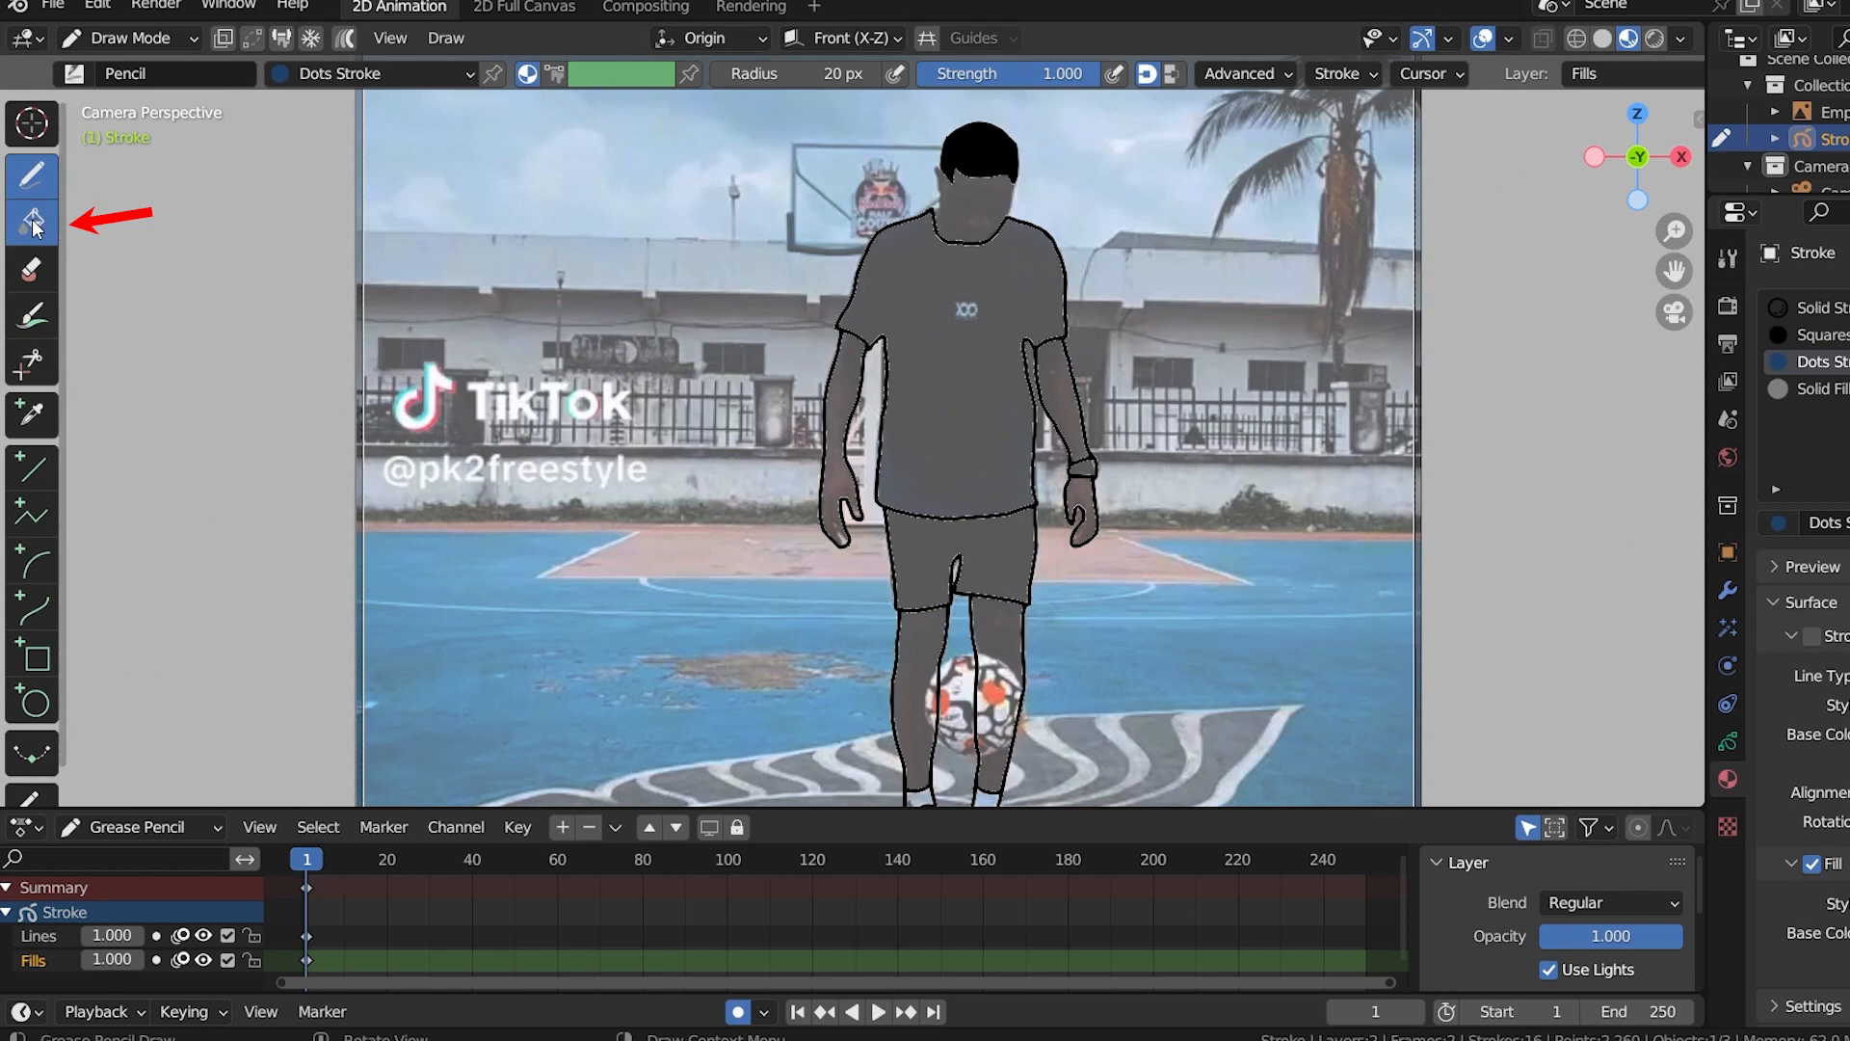
{"action": "left_click", "coordinate": [33, 221]}
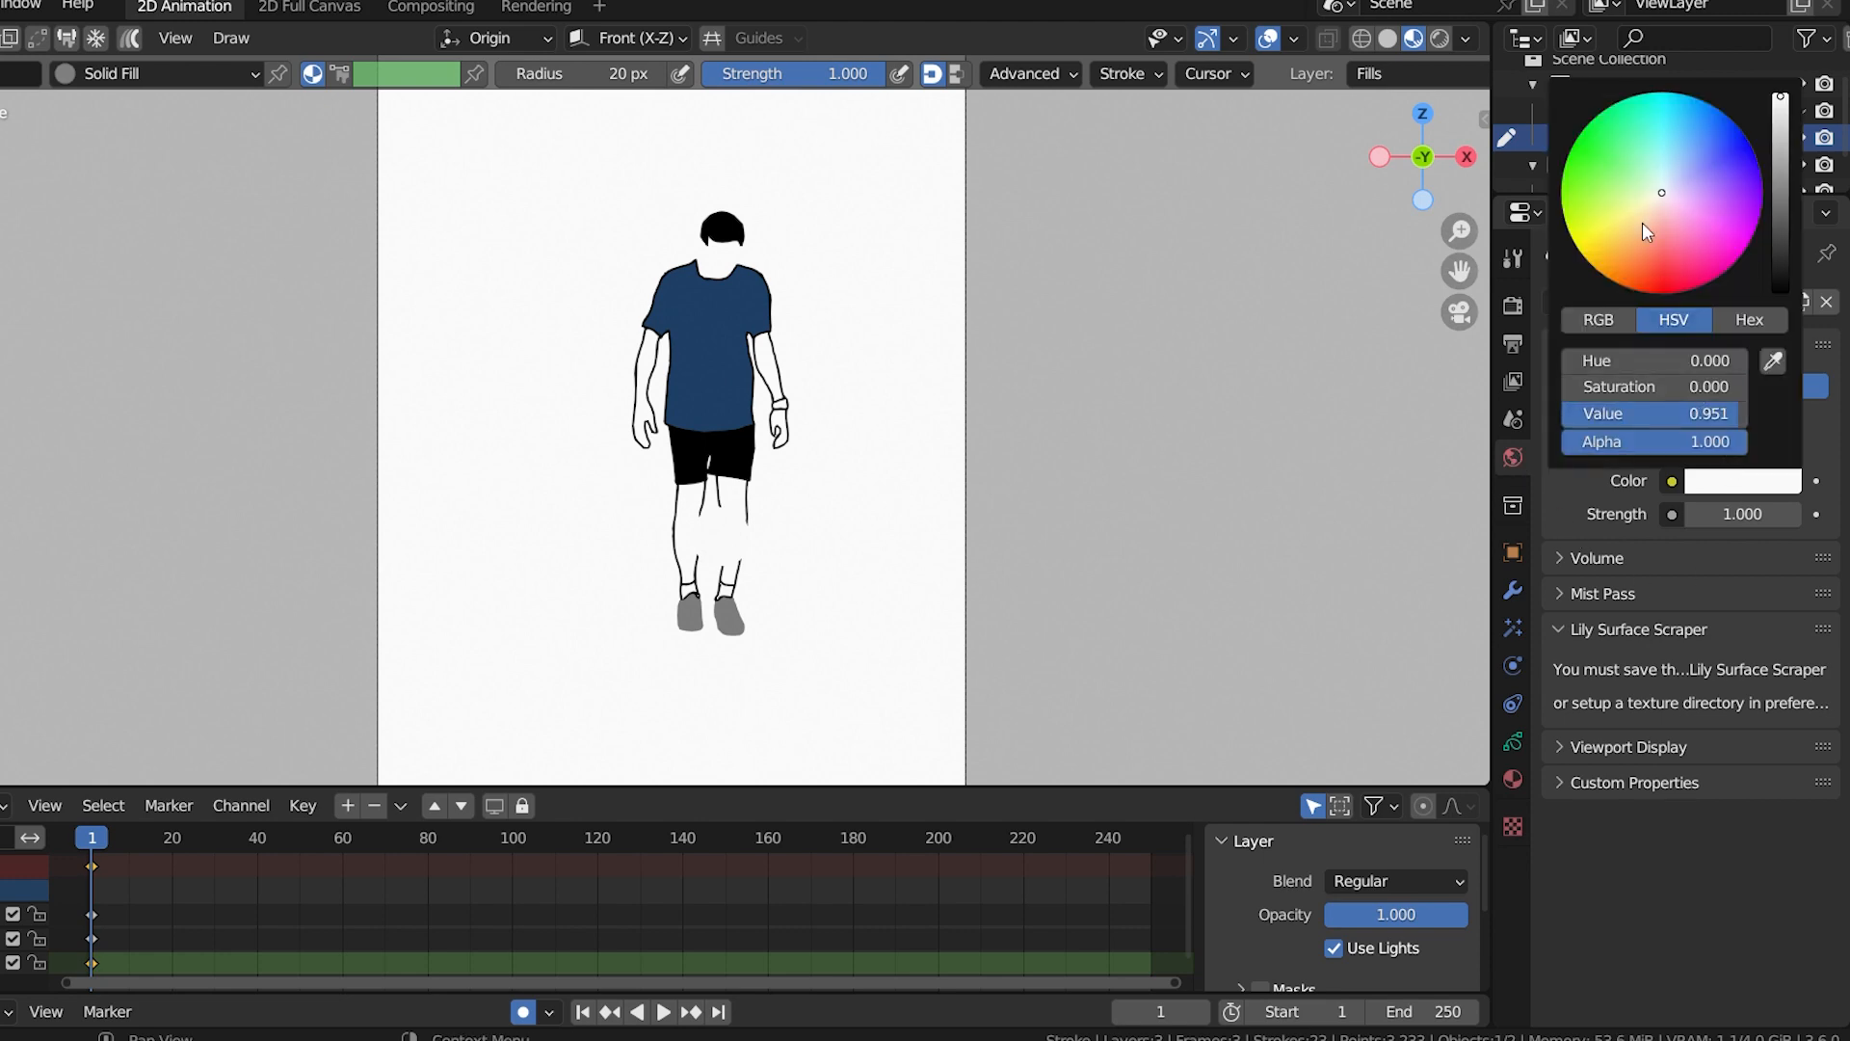
- Set the World background colour to a light warm tan
{"action": "left_click", "coordinate": [1638, 233]}
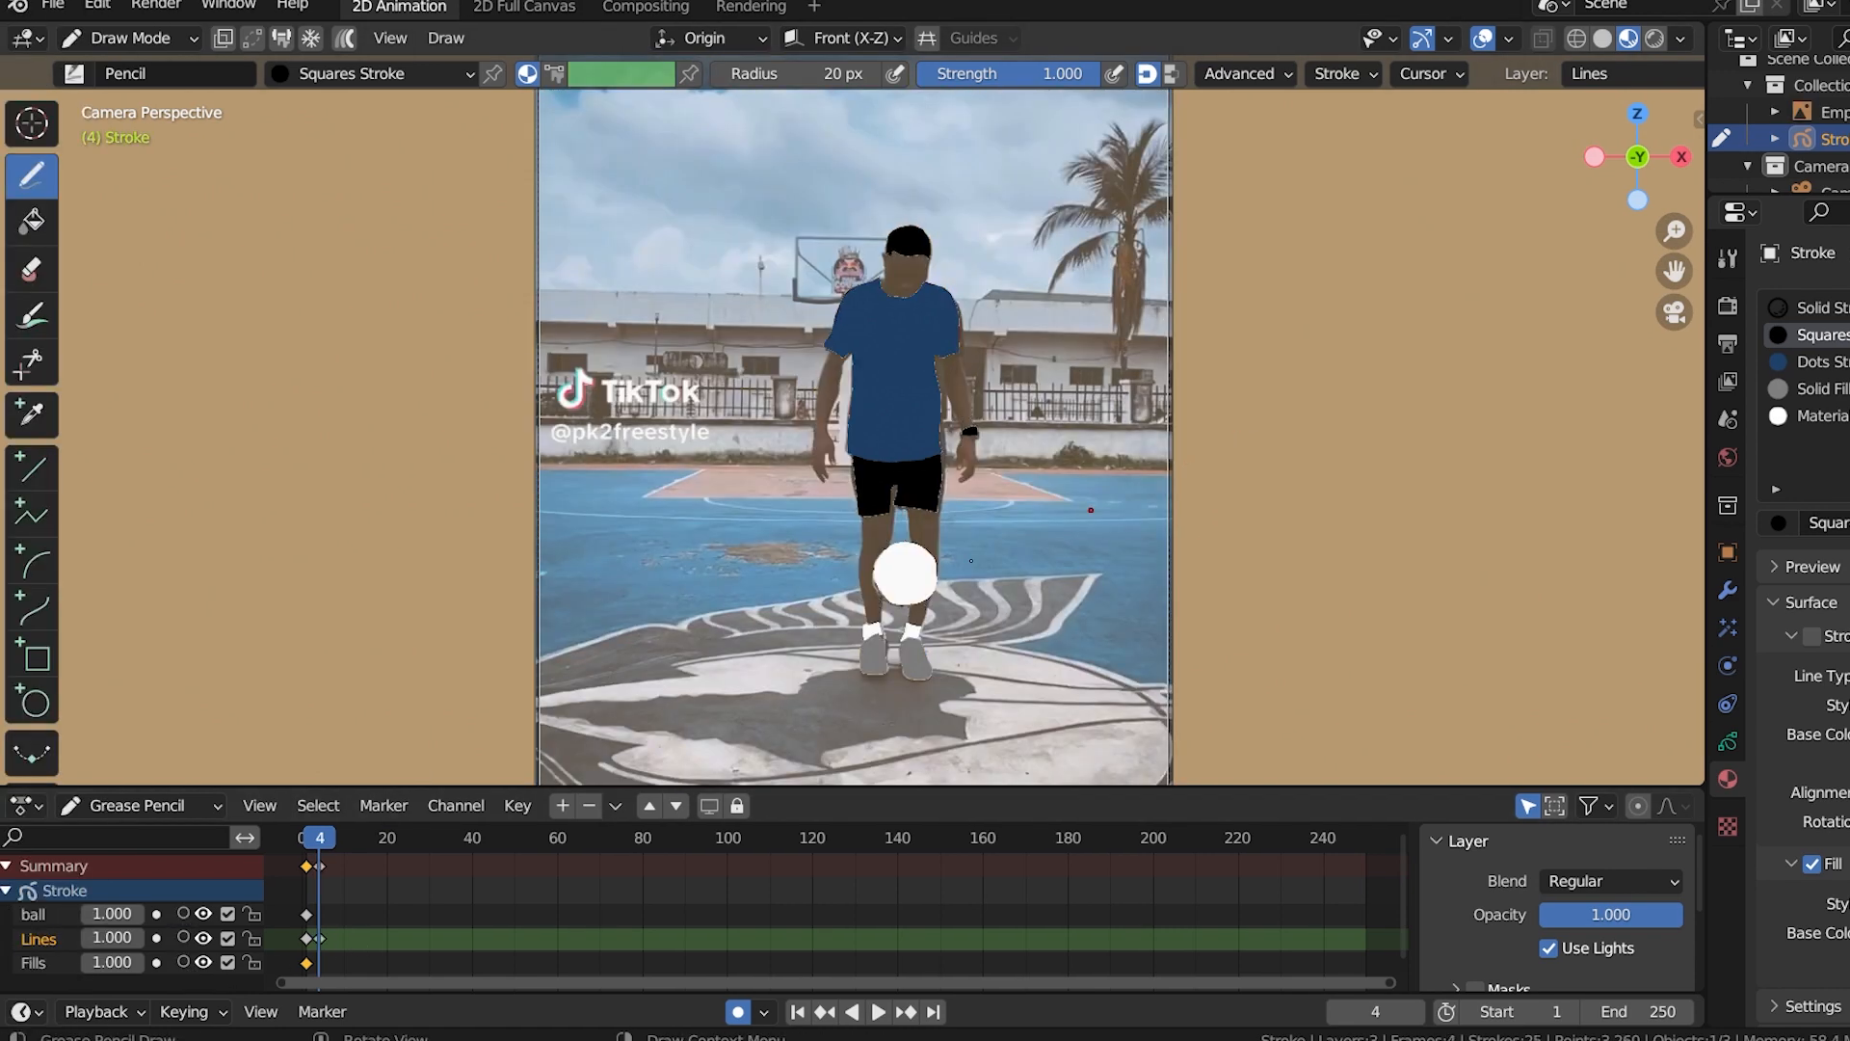
- Add keyframes on the Fills and Lines layers to redraw poses, ending the animation at frame 115
{"action": "left_click", "coordinate": [34, 964]}
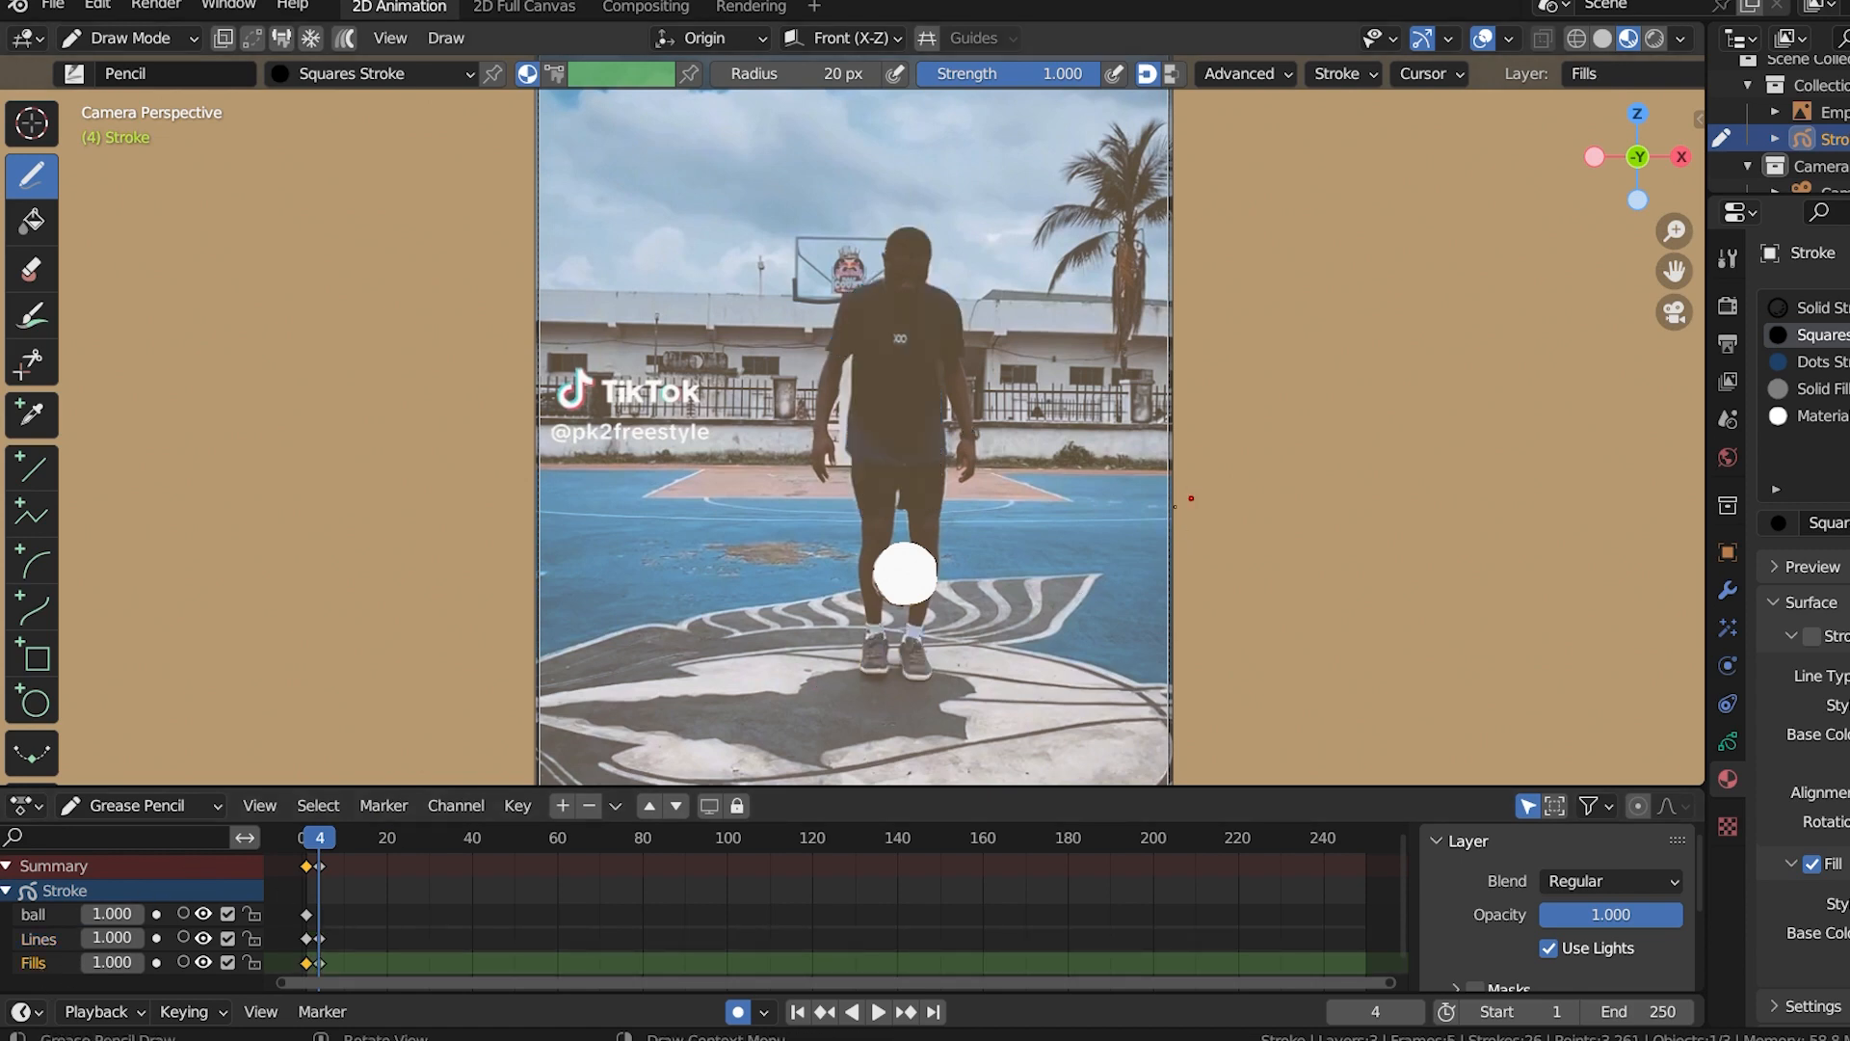
{"action": "left_click", "coordinate": [35, 914]}
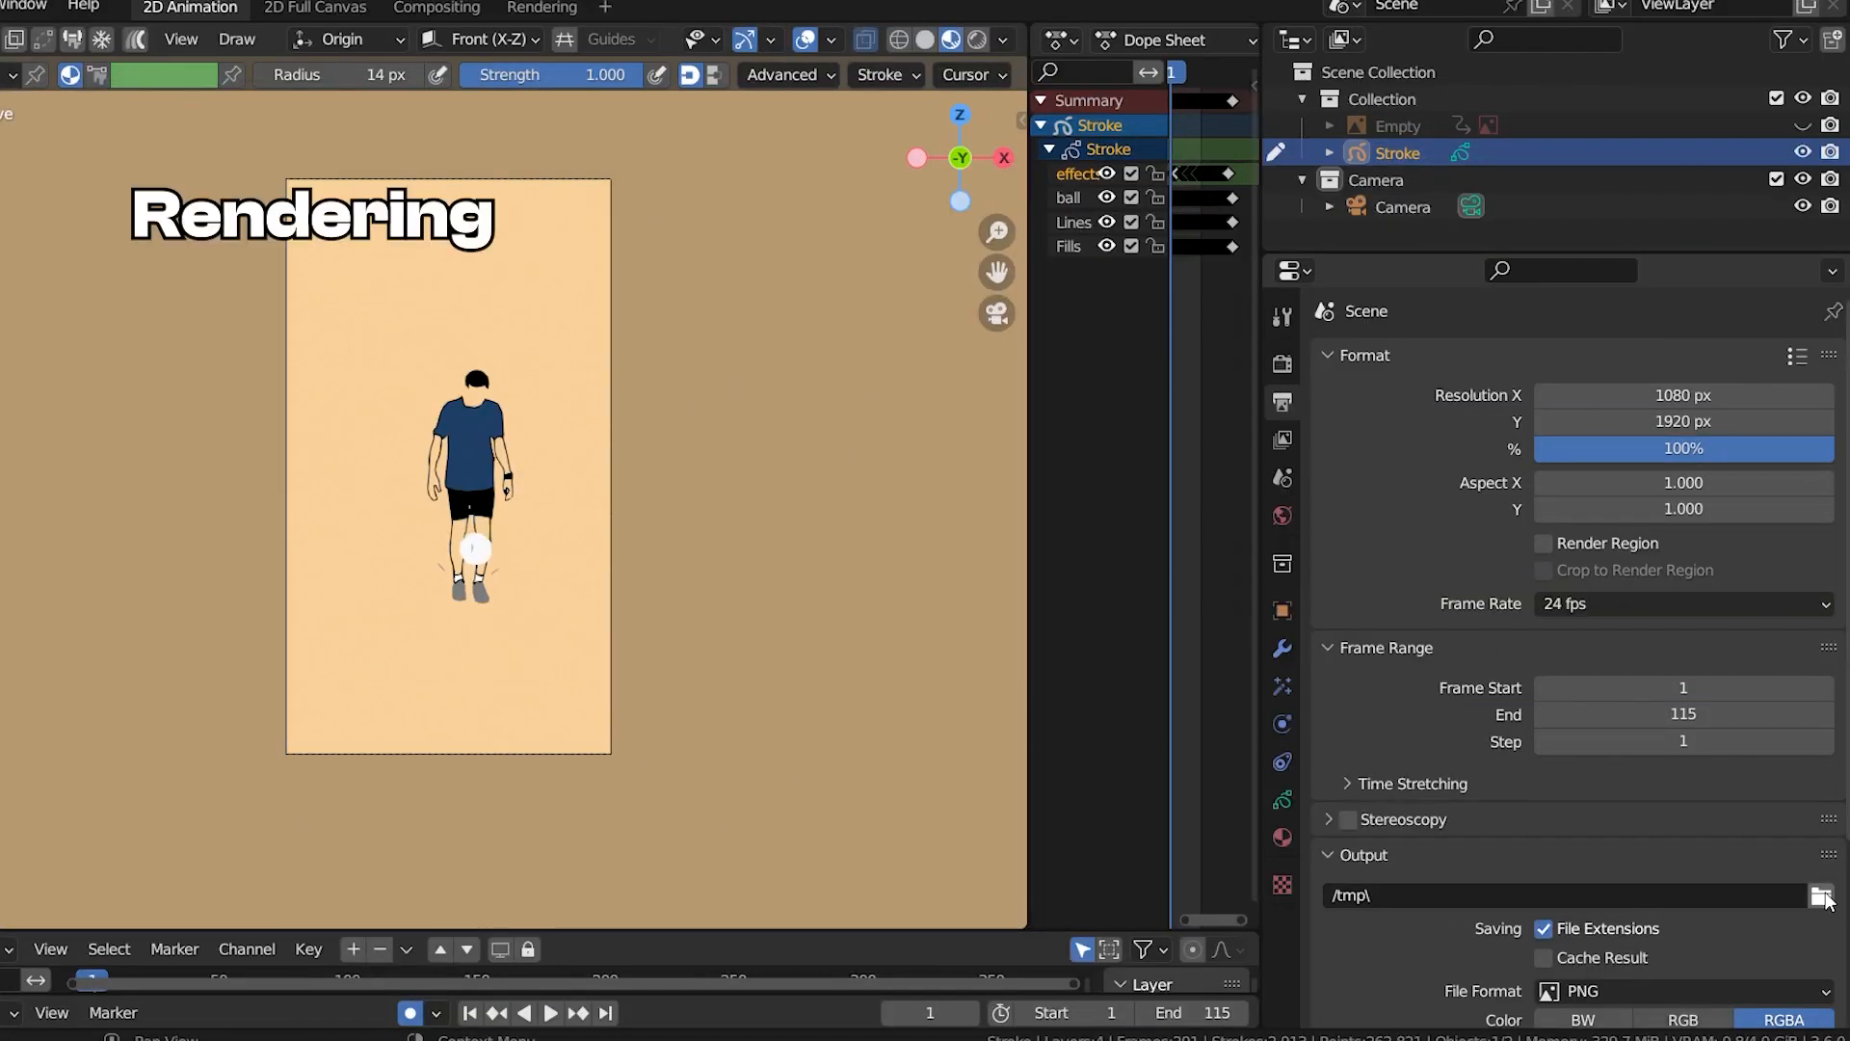
- Set the output path to D:\content\roto\ as PNG and render the whole animation
{"action": "type", "text": "D:\\content\\roto\\"}
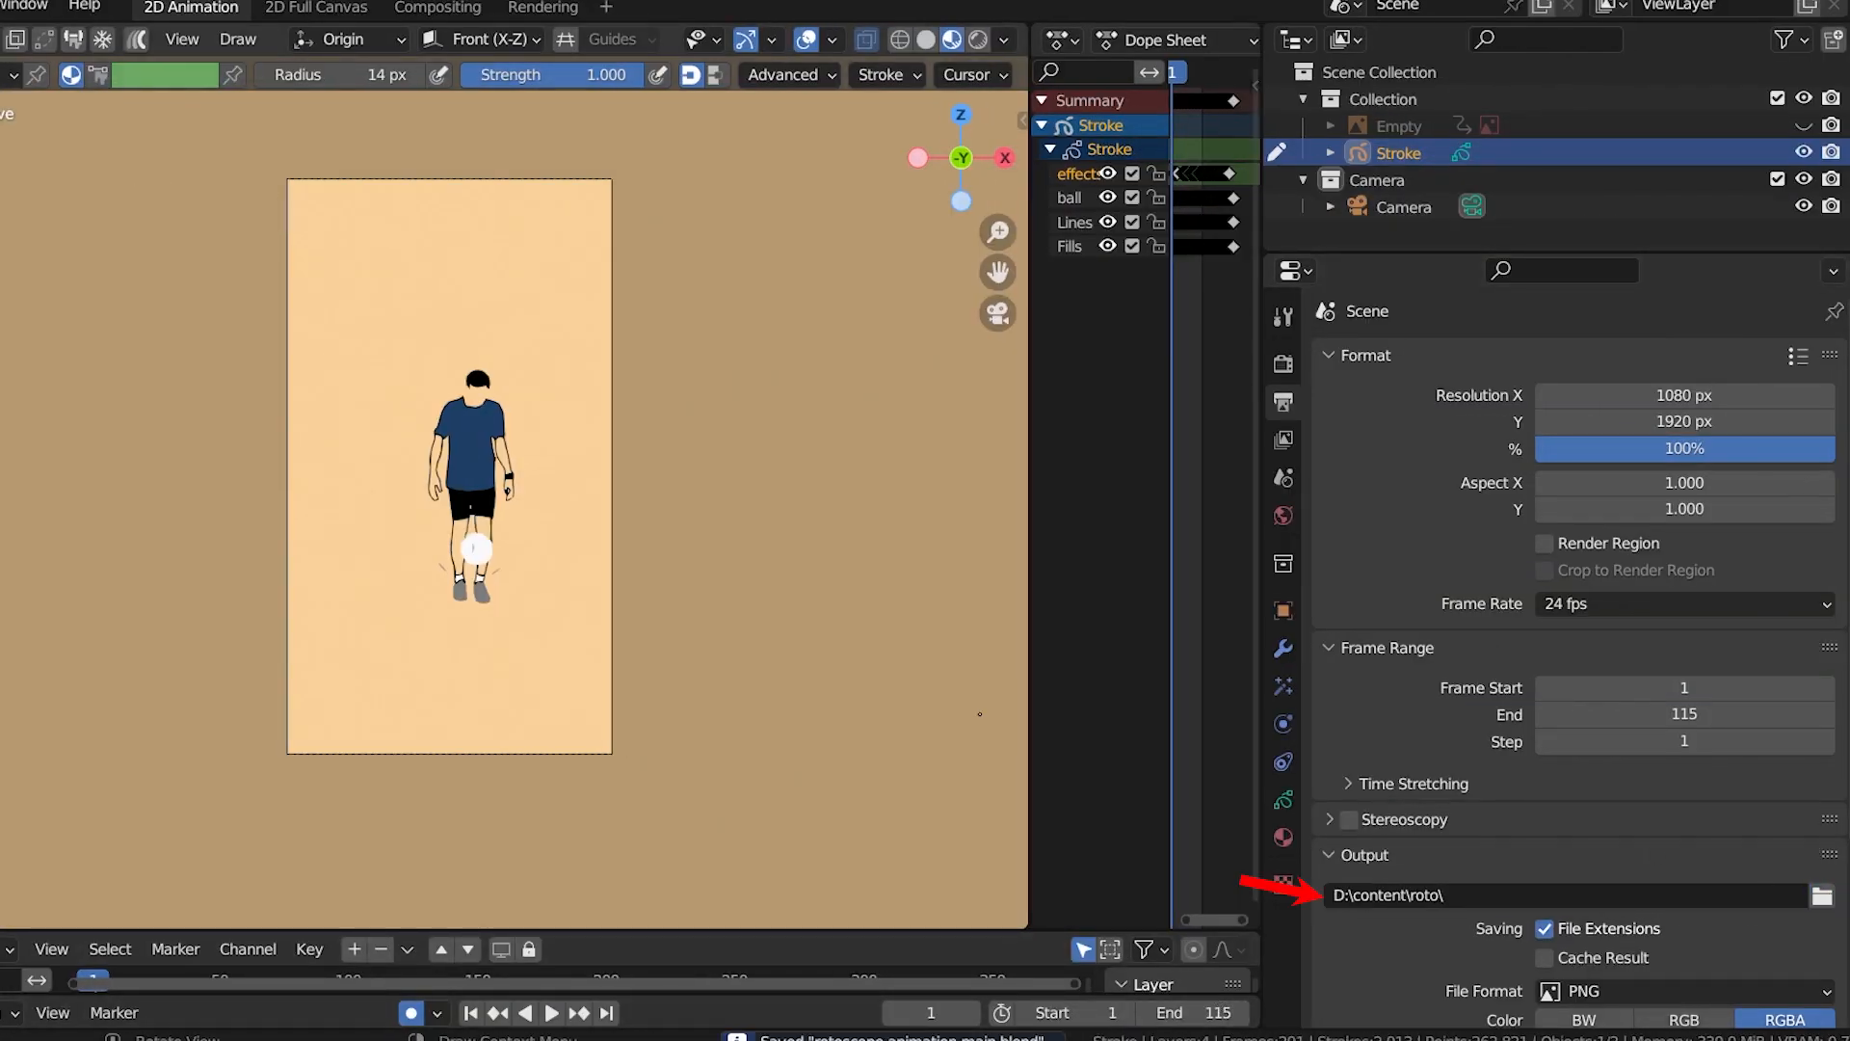
{"action": "scroll", "scroll_direction": "down", "scroll_amount": 3}
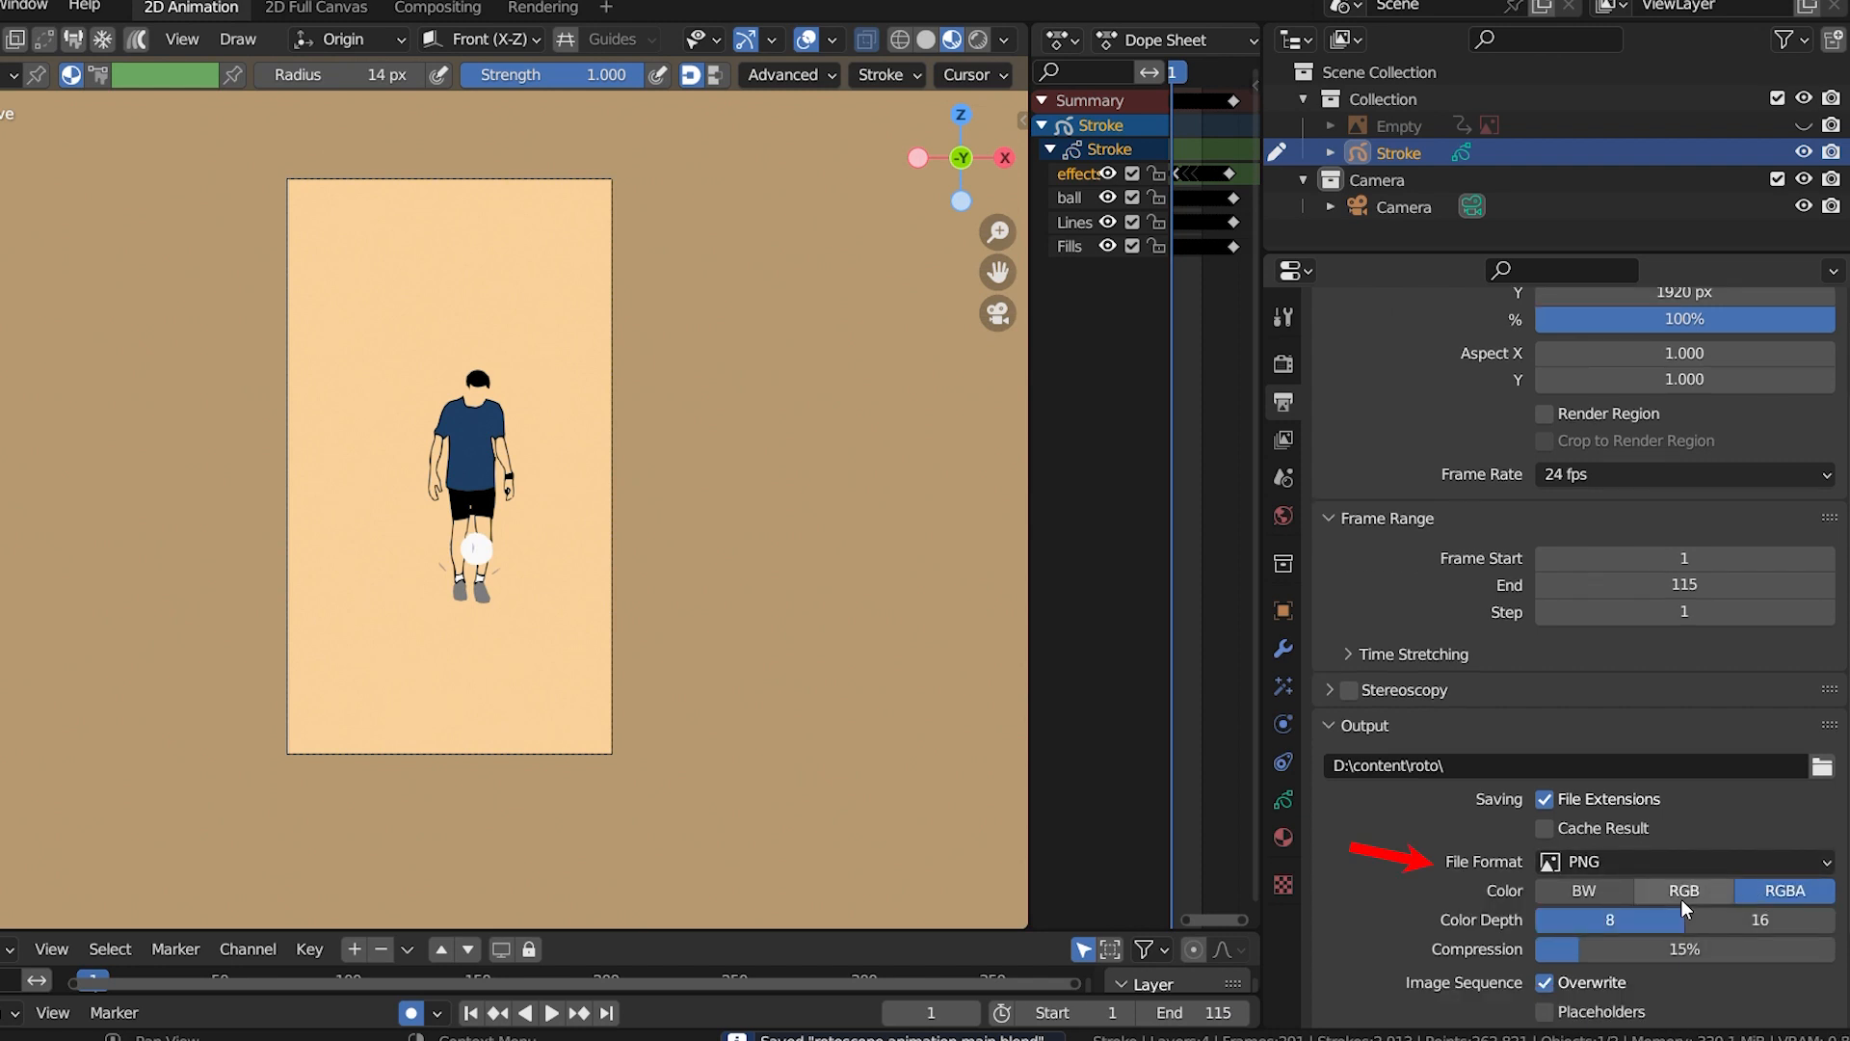
{"action": "left_click", "coordinate": [54, 8]}
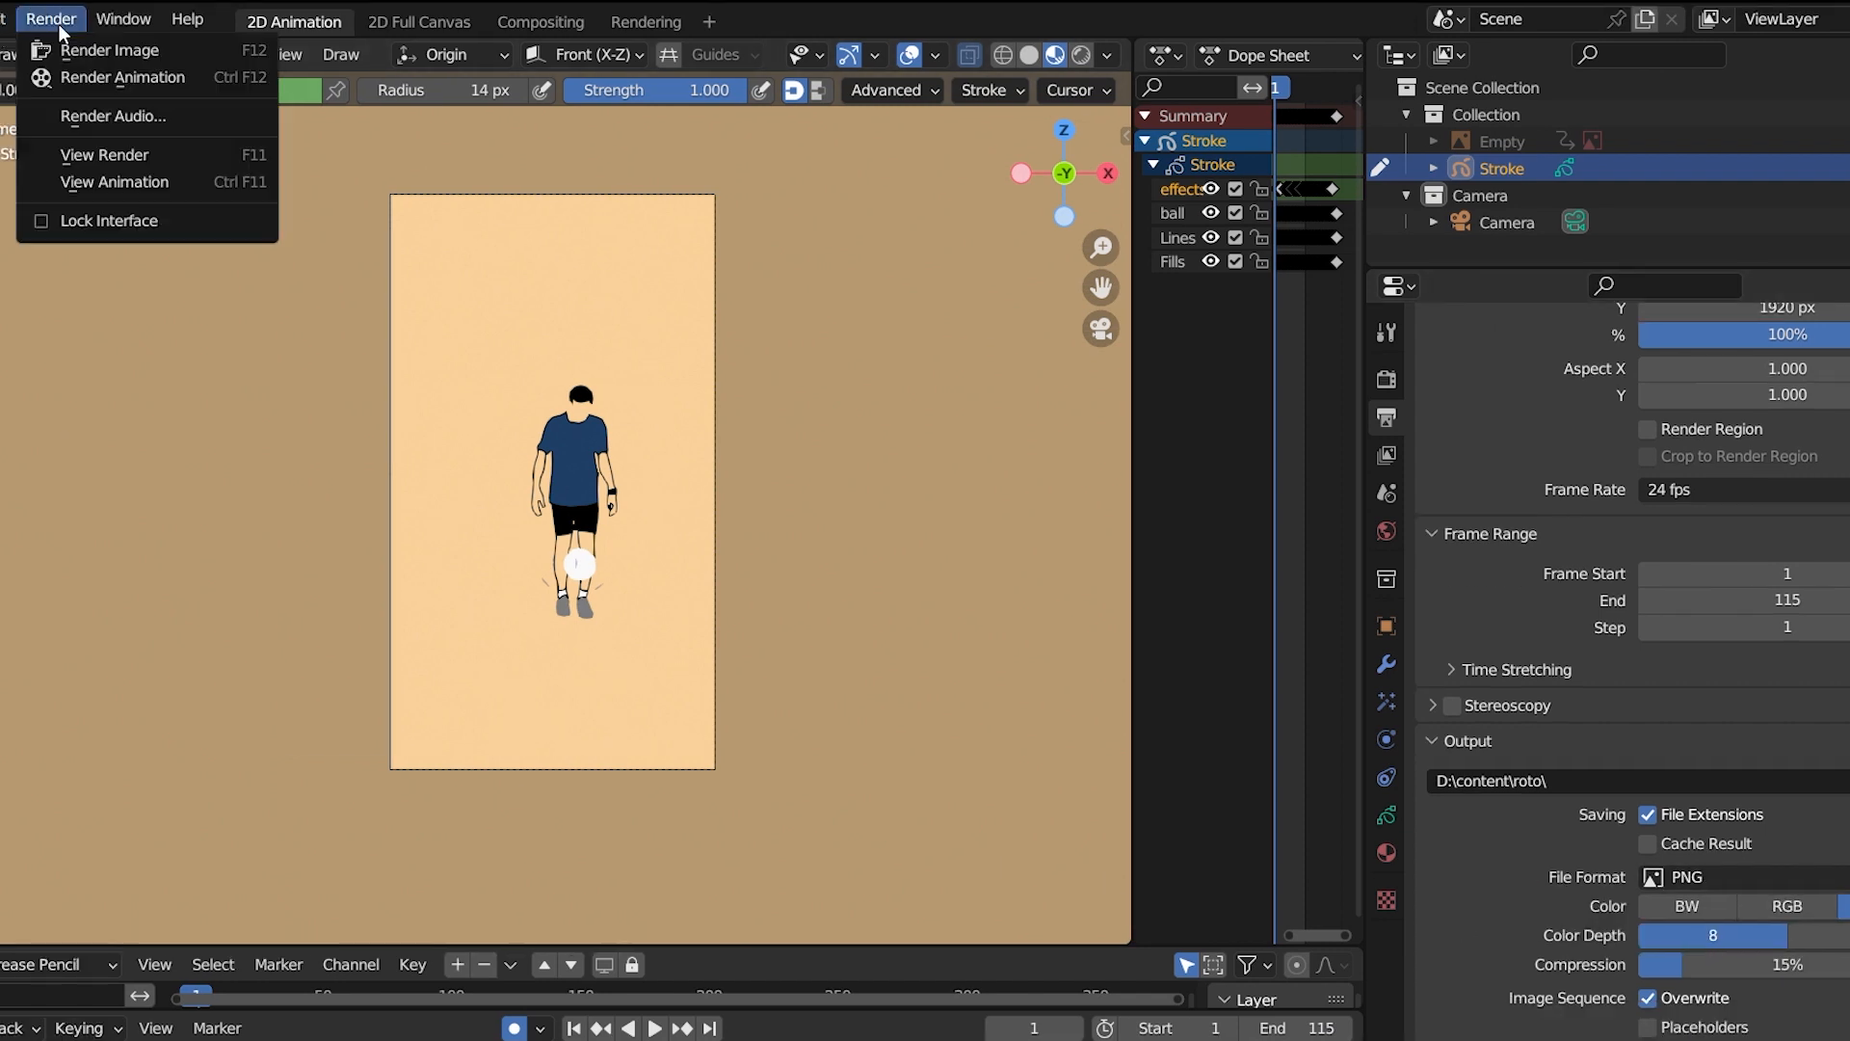
{"action": "left_click", "coordinate": [112, 50]}
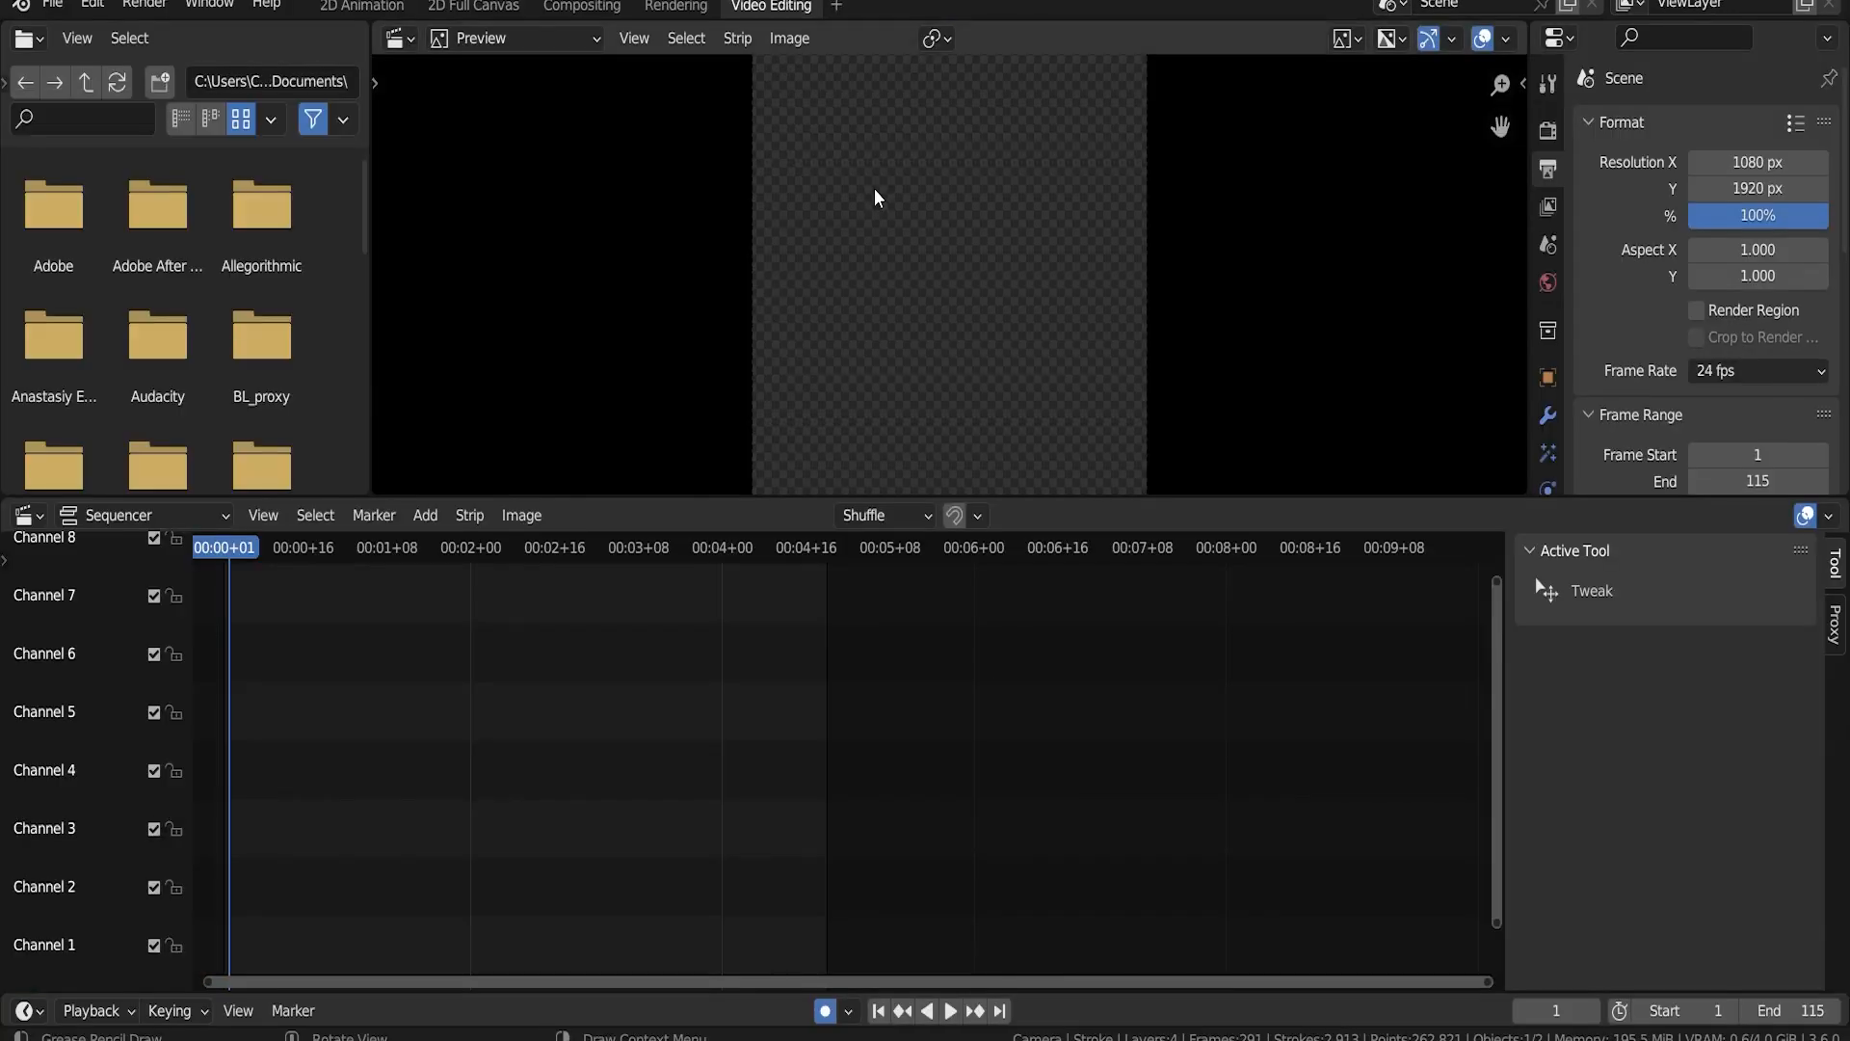
- Load all rendered PNG frames into the sequencer as one image-sequence strip
{"action": "left_click", "coordinate": [424, 515]}
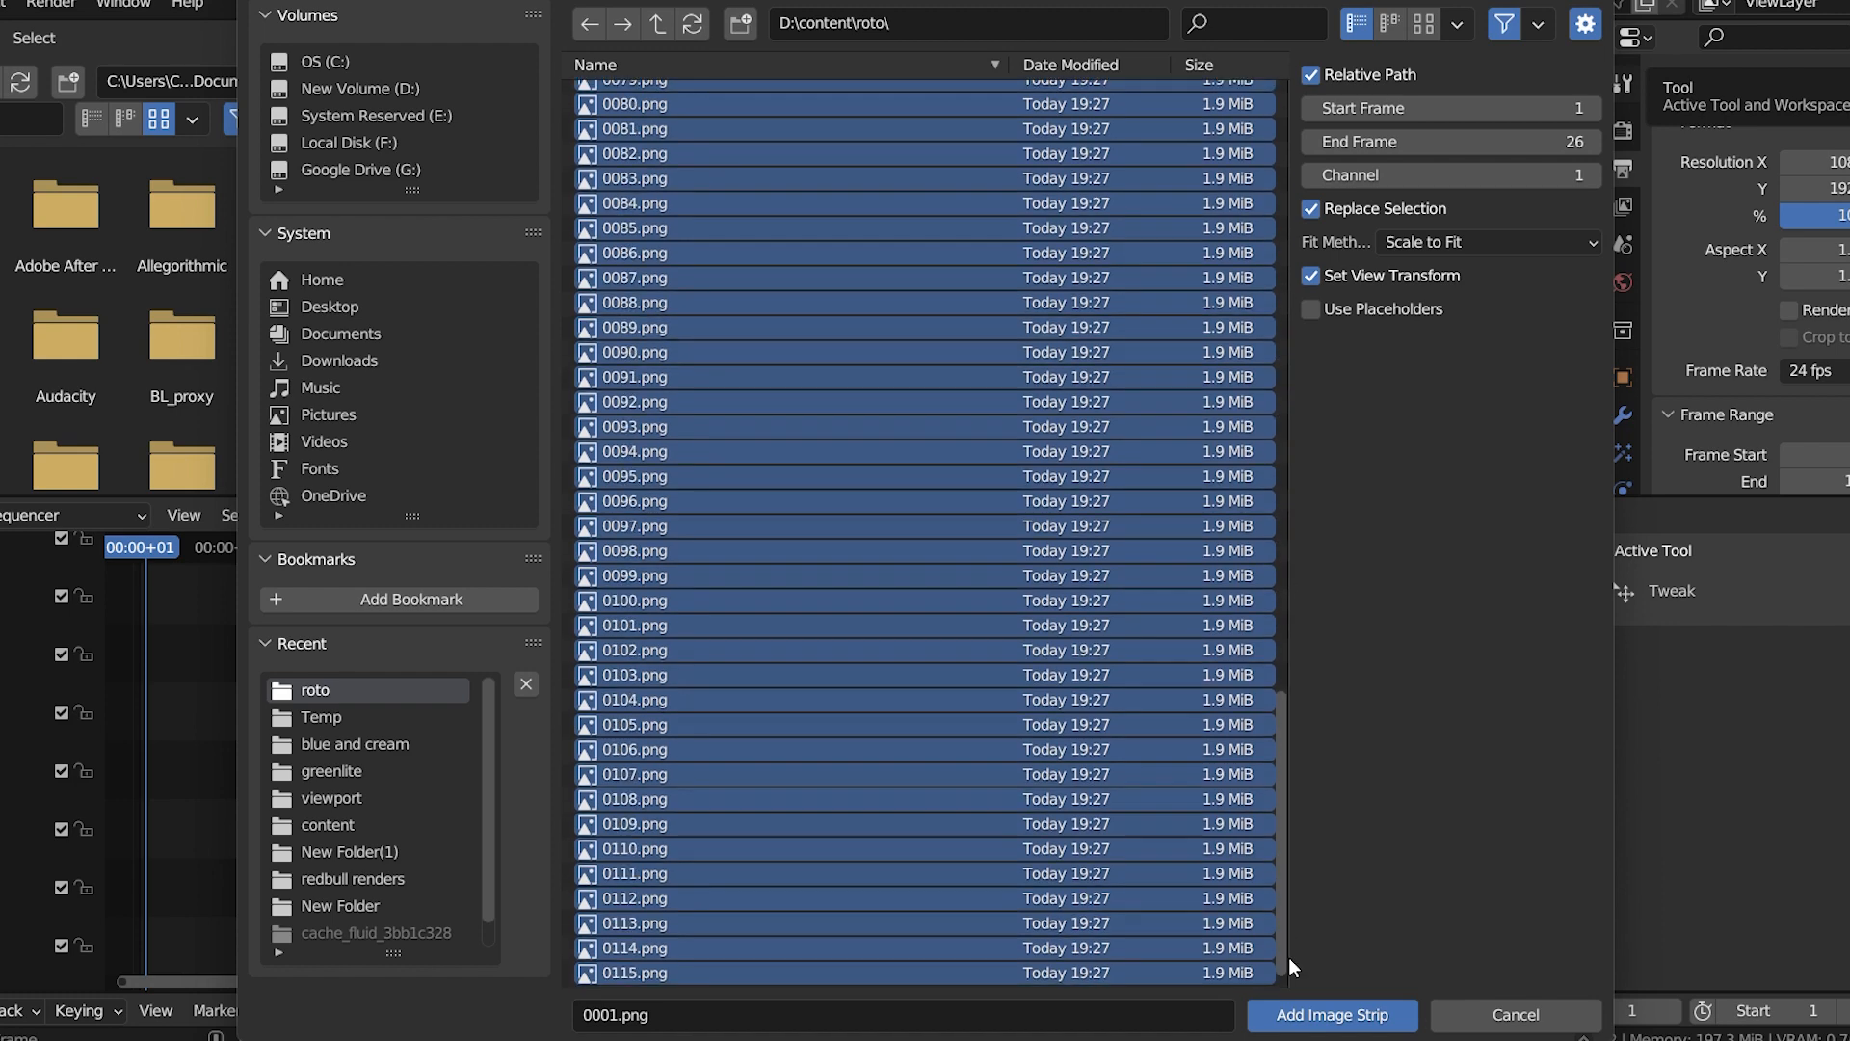
{"action": "left_click", "coordinate": [1331, 1016]}
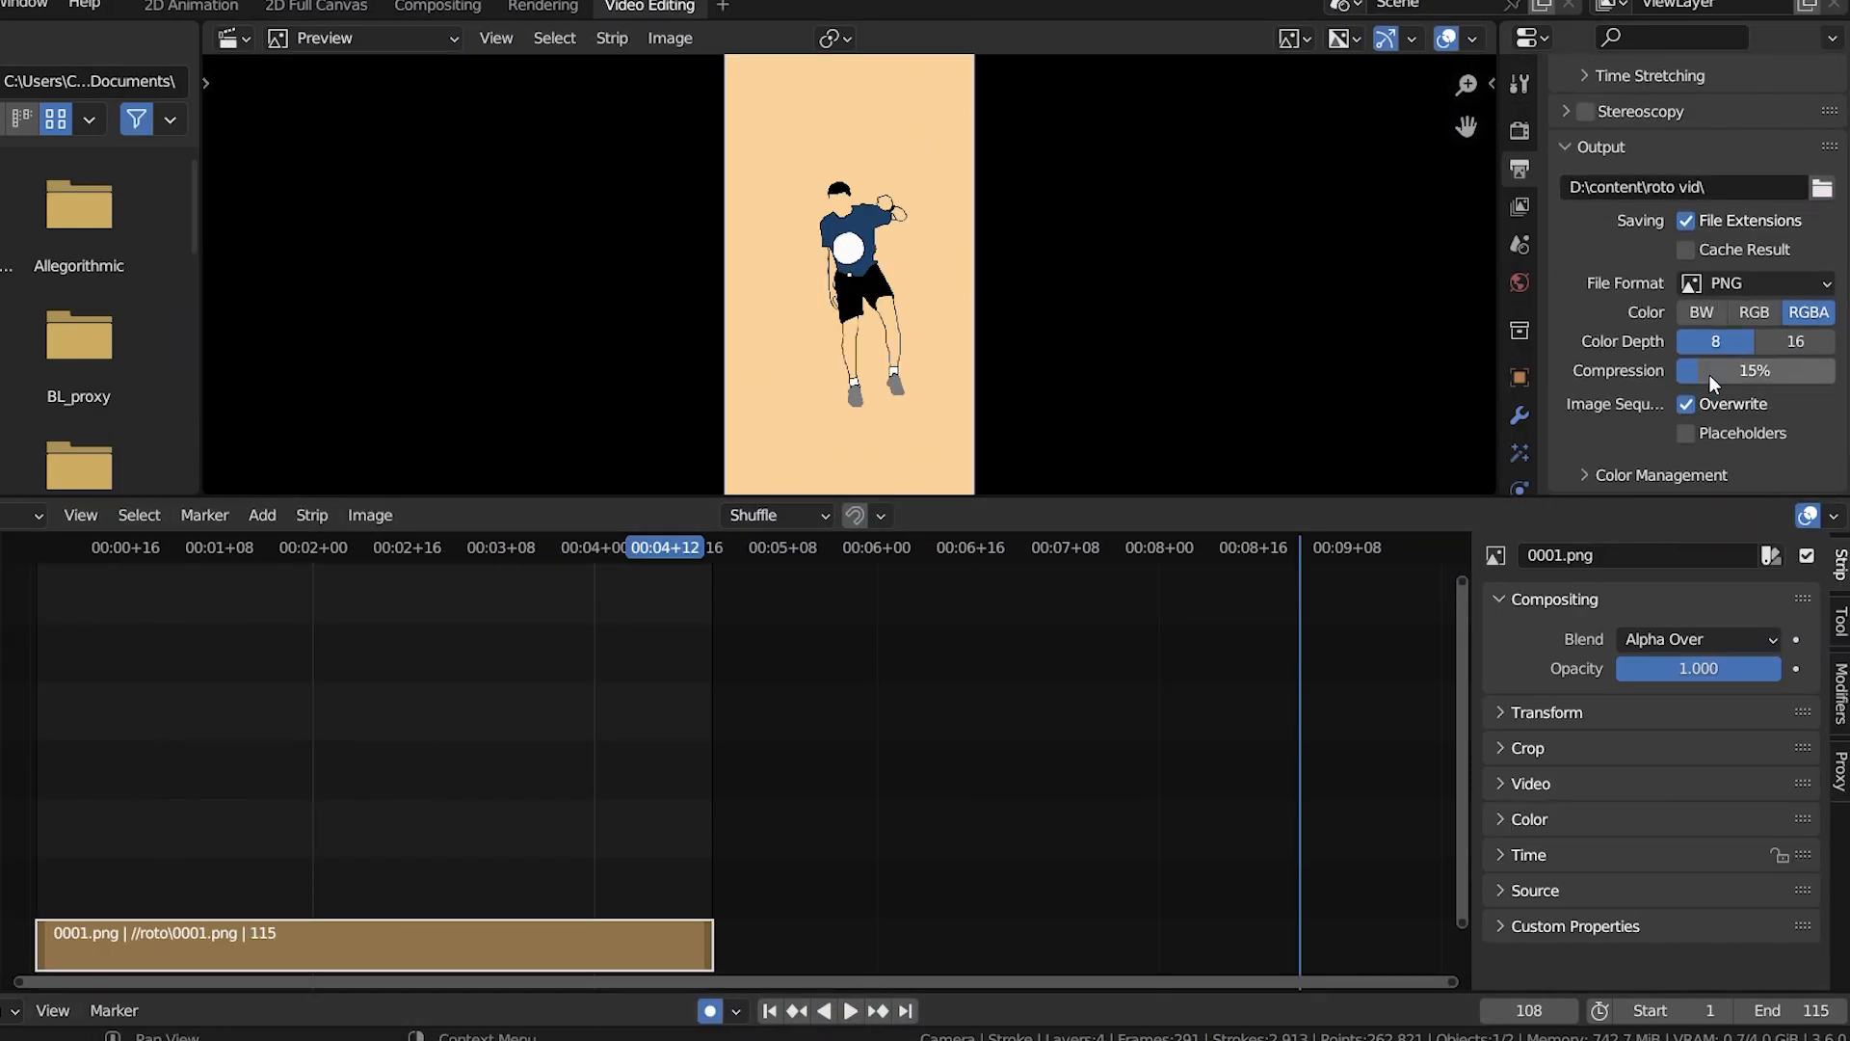
{"action": "left_click", "coordinate": [1753, 281]}
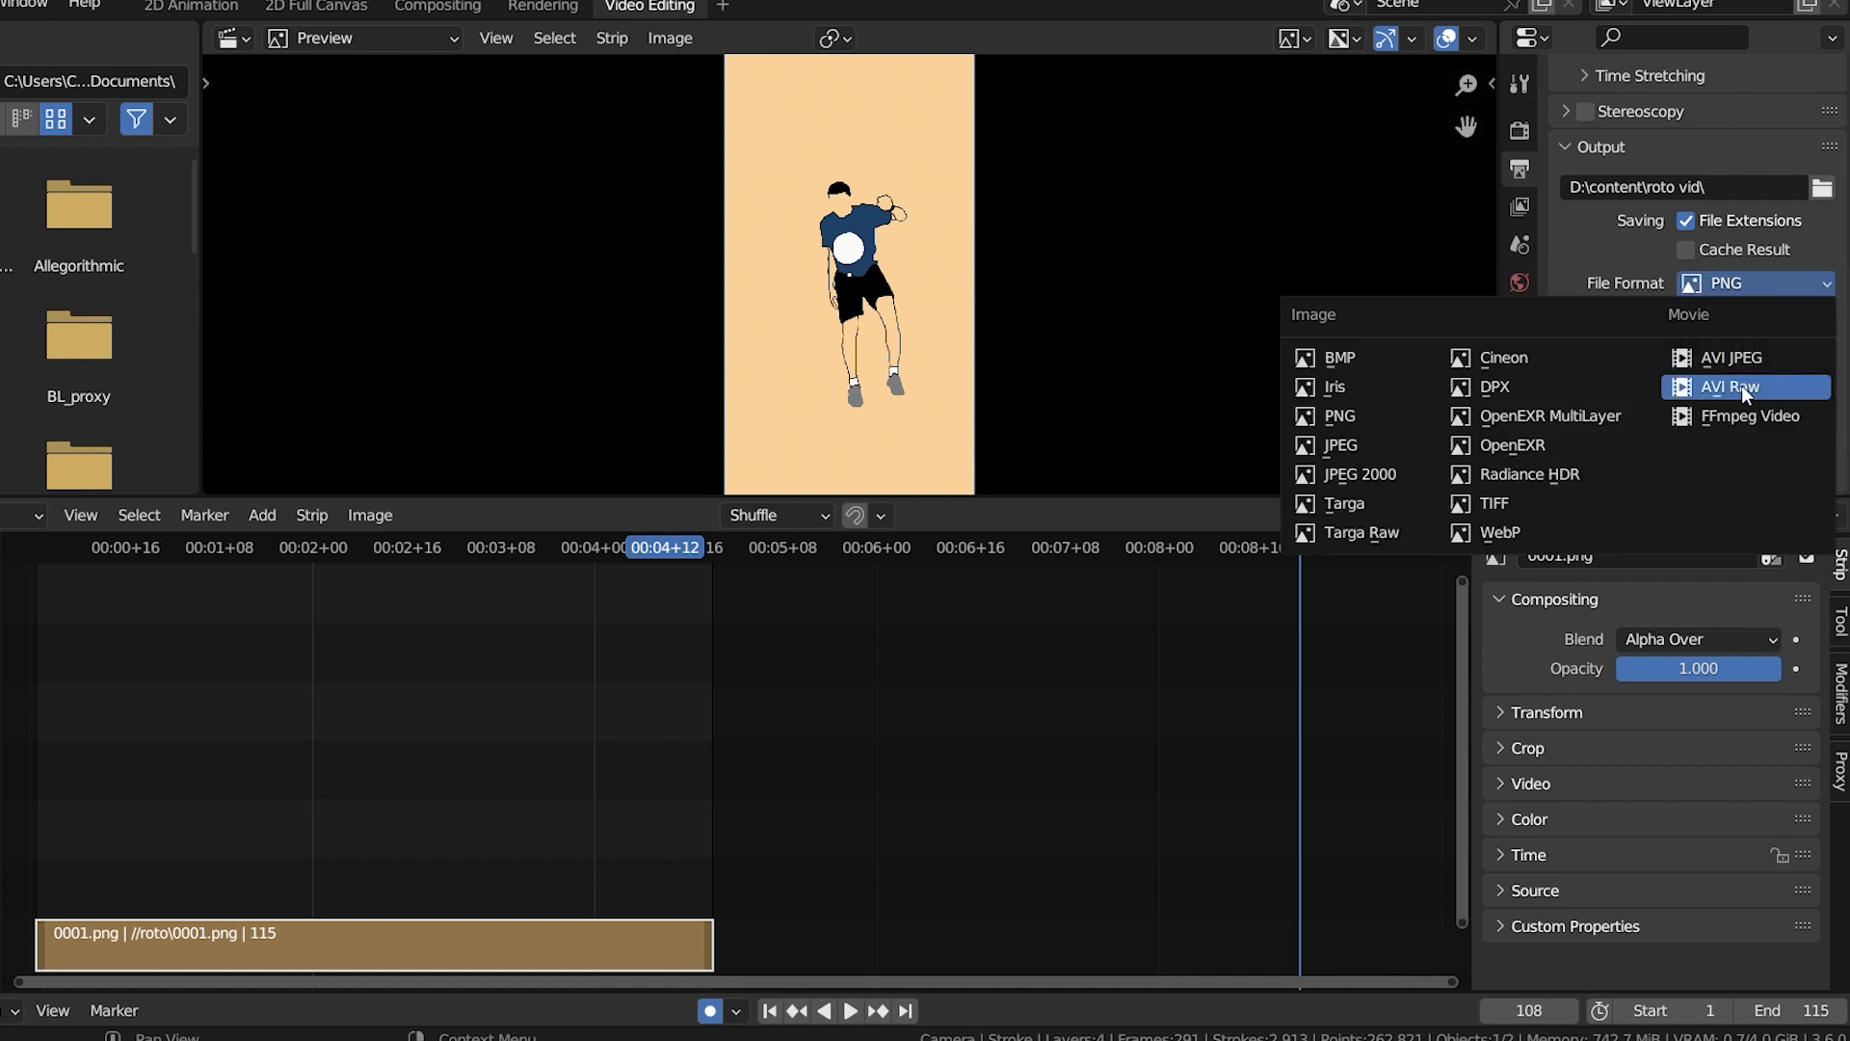
- Export the strip as FFmpeg H264 MP4 video to the roto vid folder via Render Animation
{"action": "left_click", "coordinate": [1746, 416]}
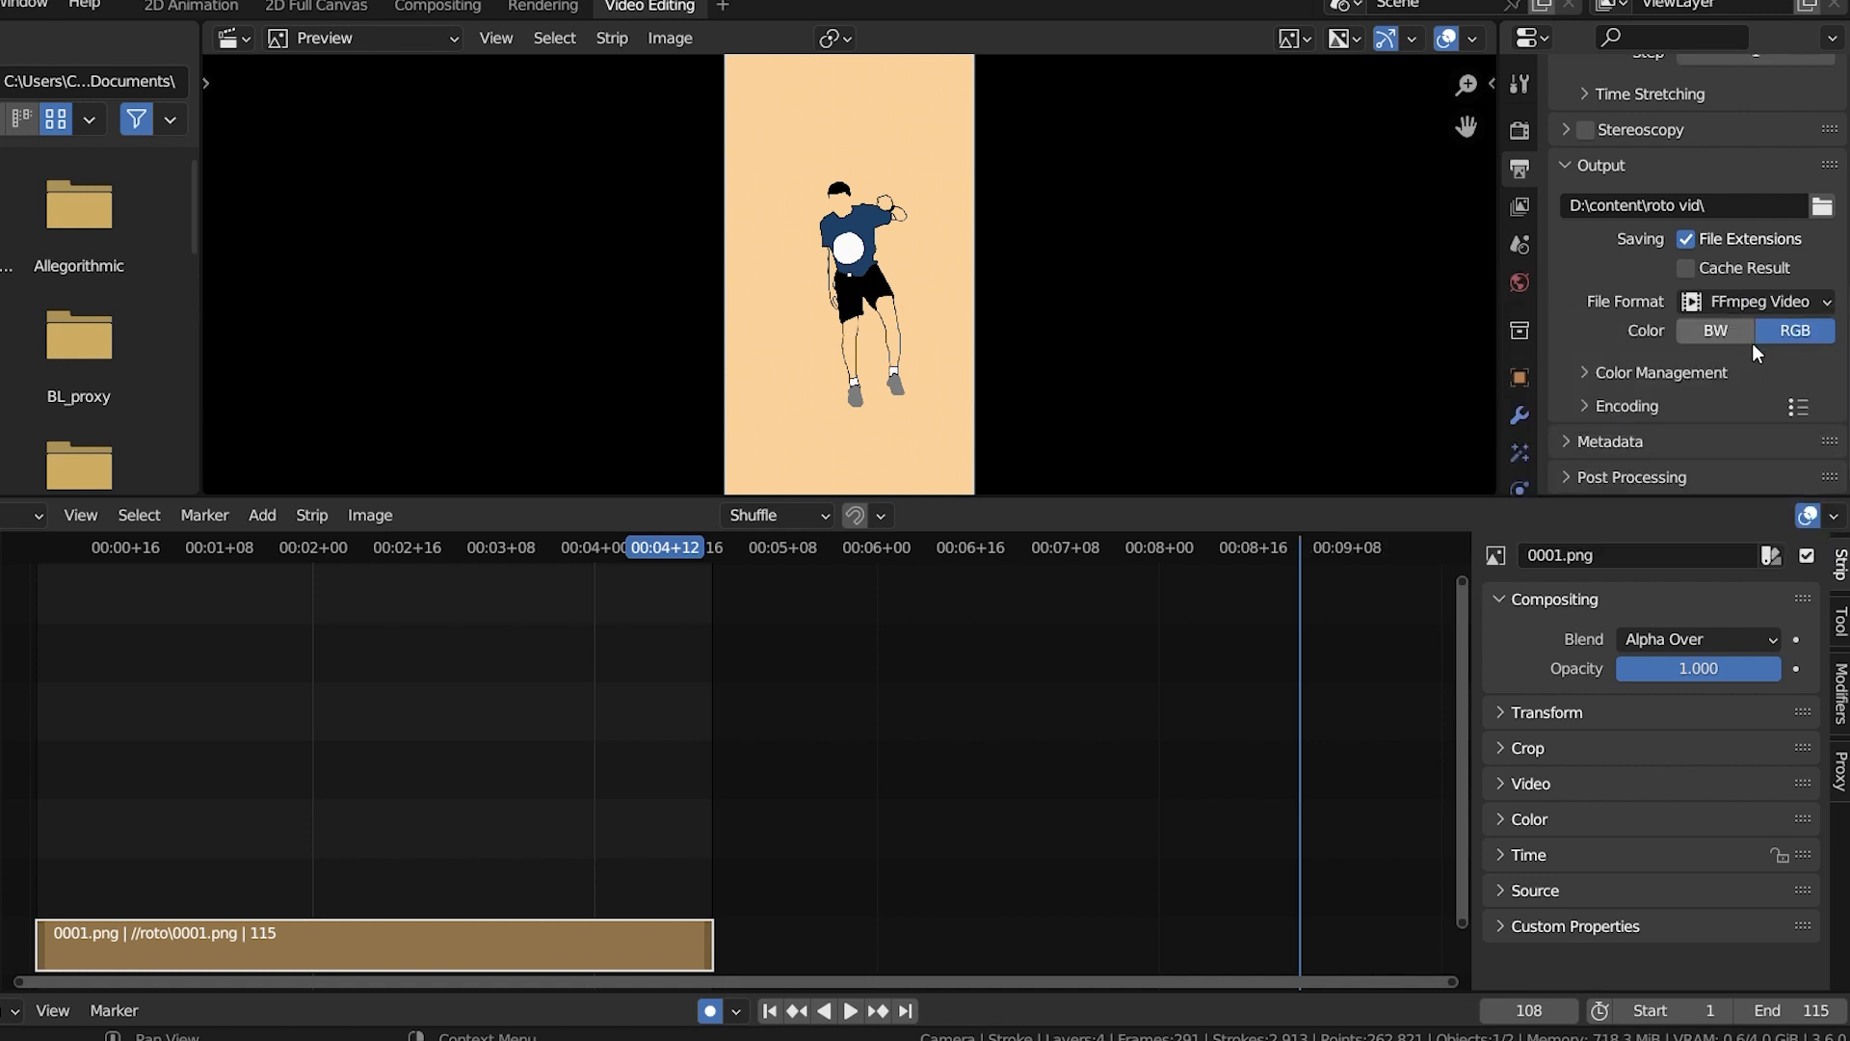
{"action": "left_click", "coordinate": [1800, 407]}
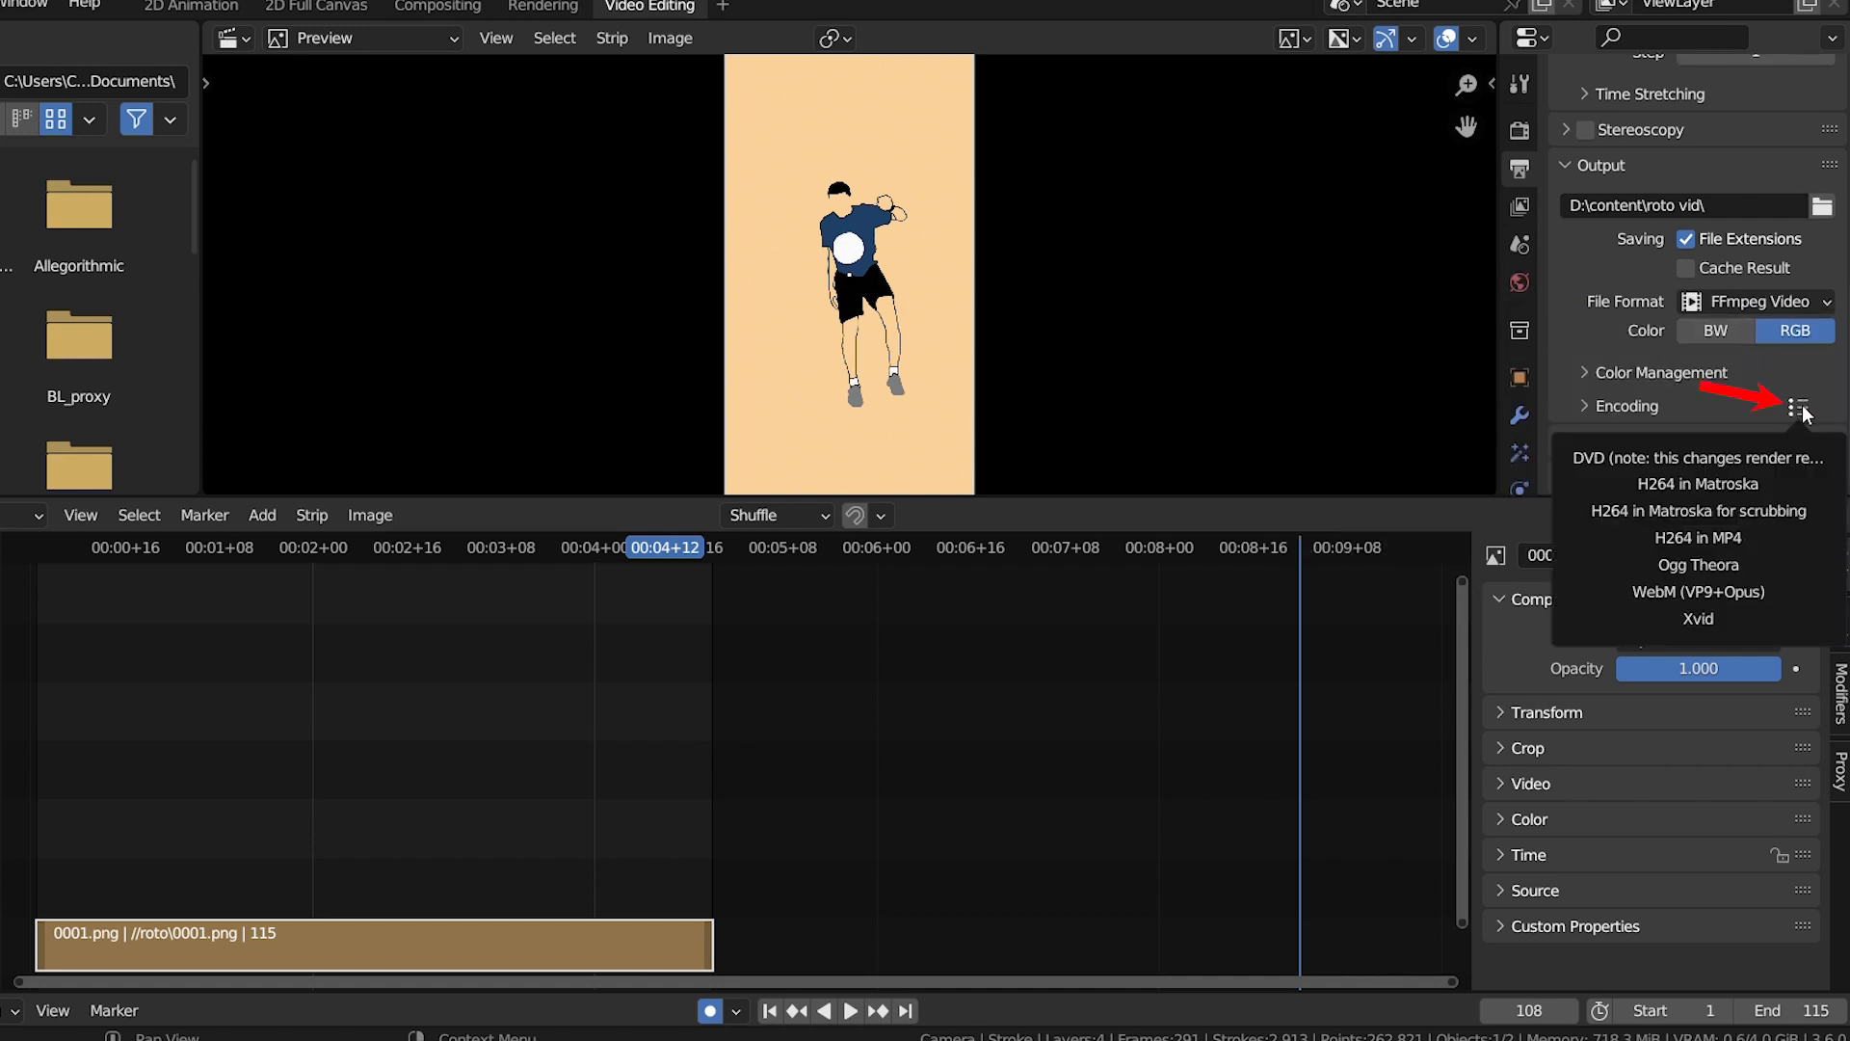
{"action": "mouse_move", "coordinate": [1696, 484]}
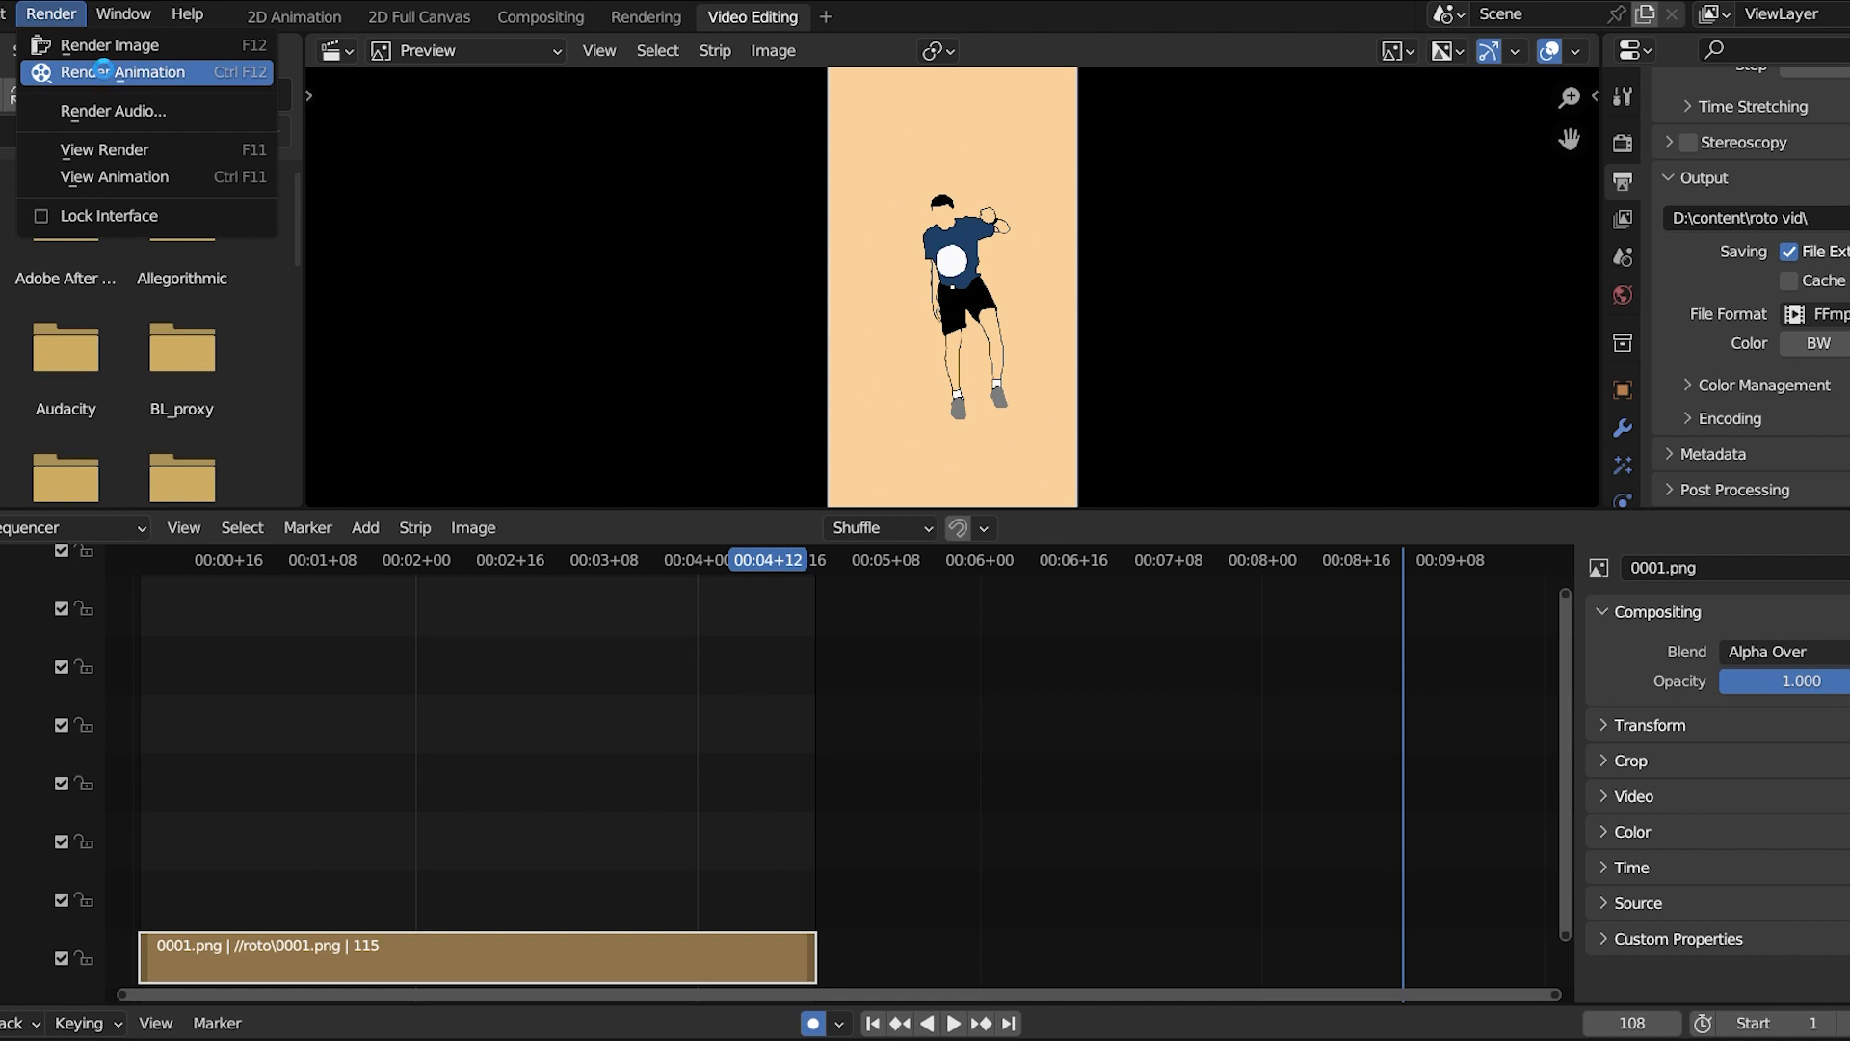
{"action": "left_click", "coordinate": [129, 71]}
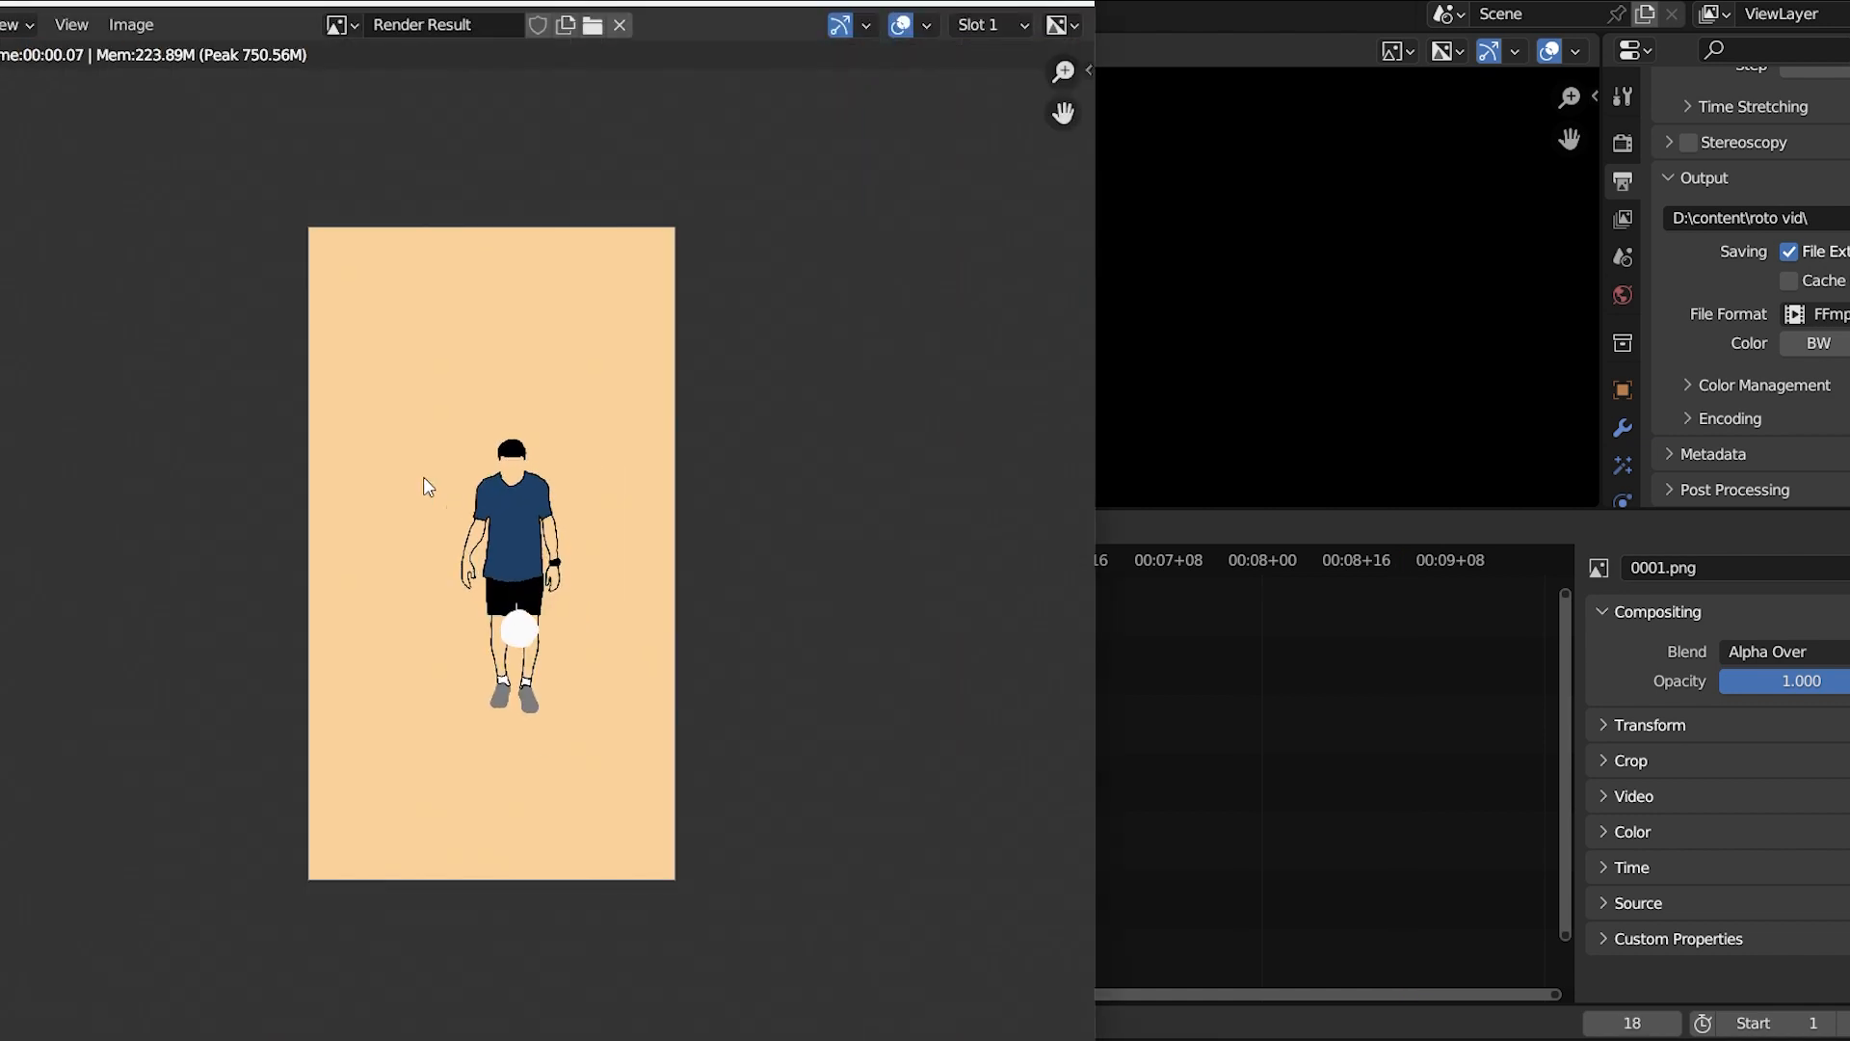